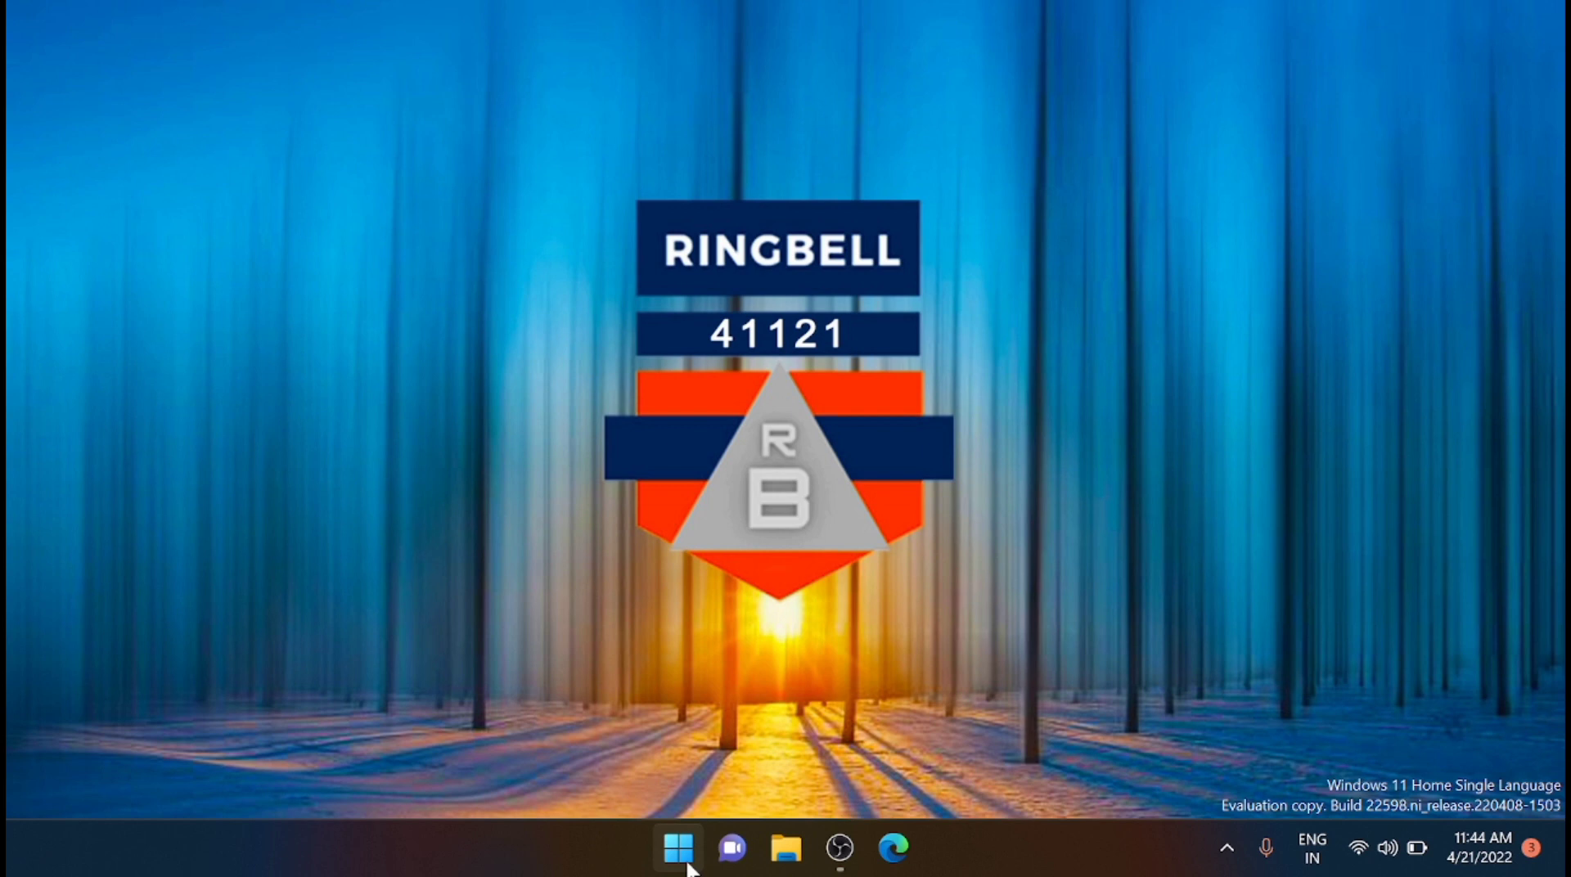
Launch the Settings app from the Start menu's pinned apps.
{"action": "left_click", "coordinate": [677, 847]}
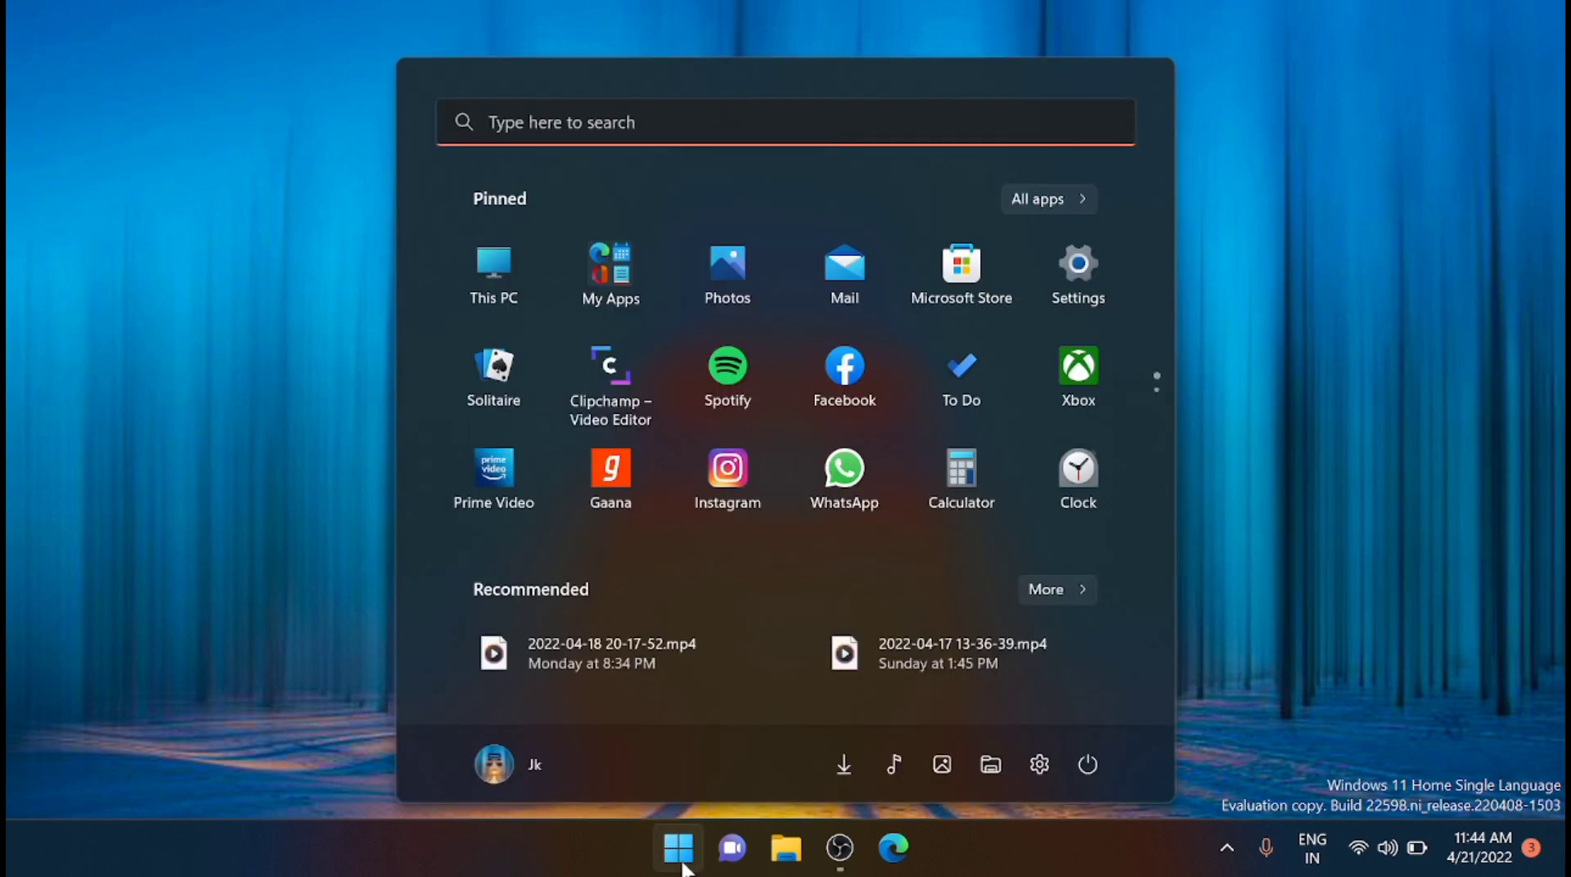
{"action": "left_click", "coordinate": [1077, 264]}
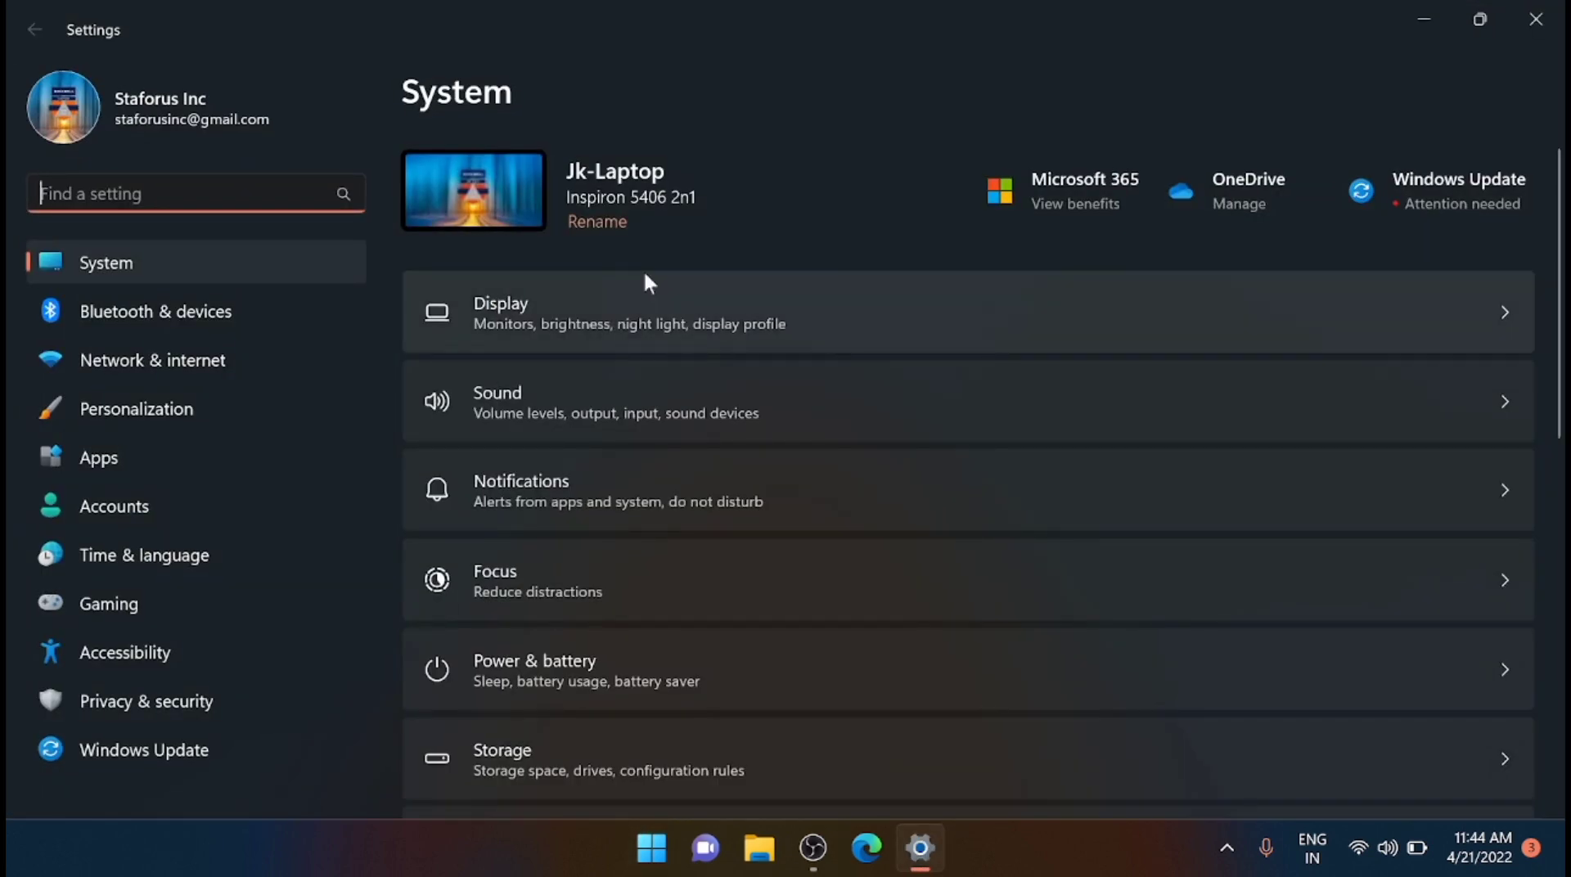
{"action": "mouse_move", "coordinate": [521, 329]}
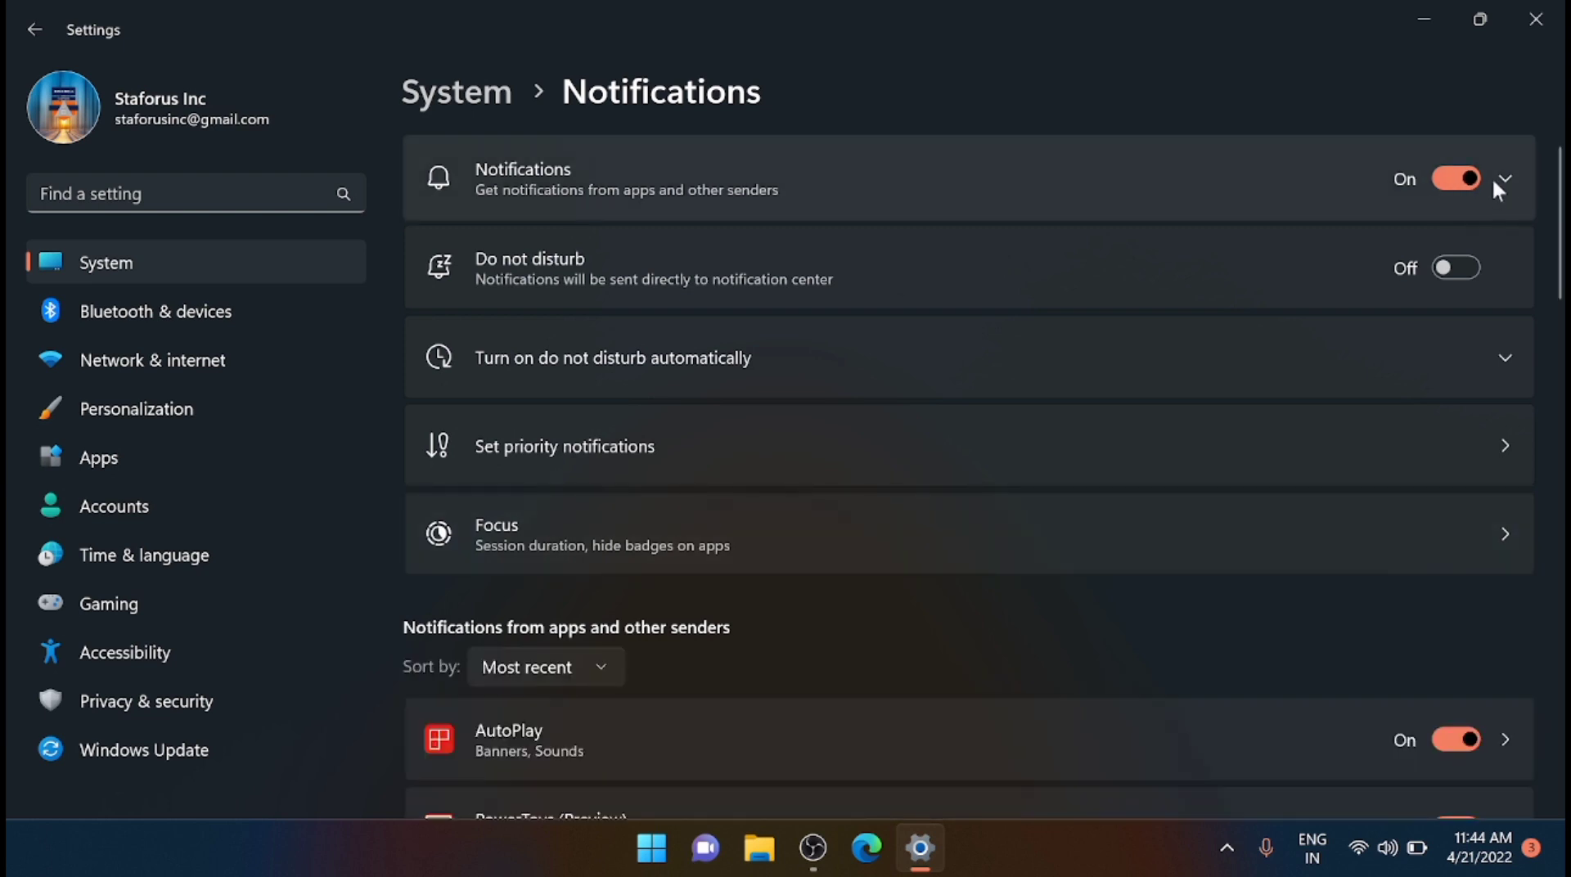
Switch the system-wide Notifications toggle off and then back on.
{"action": "left_click", "coordinate": [1455, 178]}
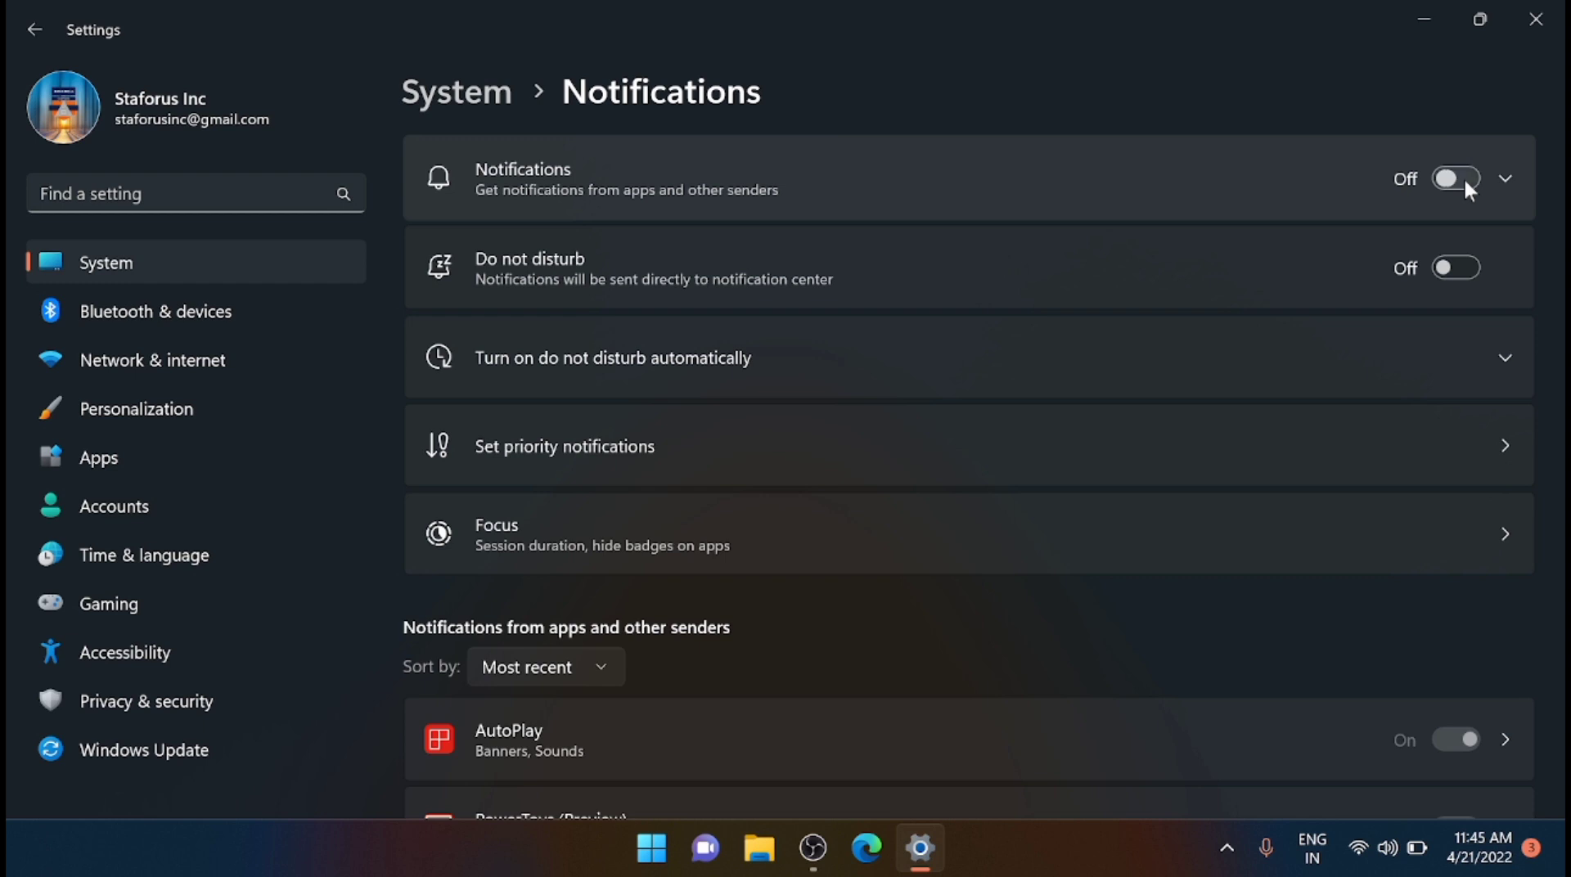
{"action": "left_click", "coordinate": [1455, 178]}
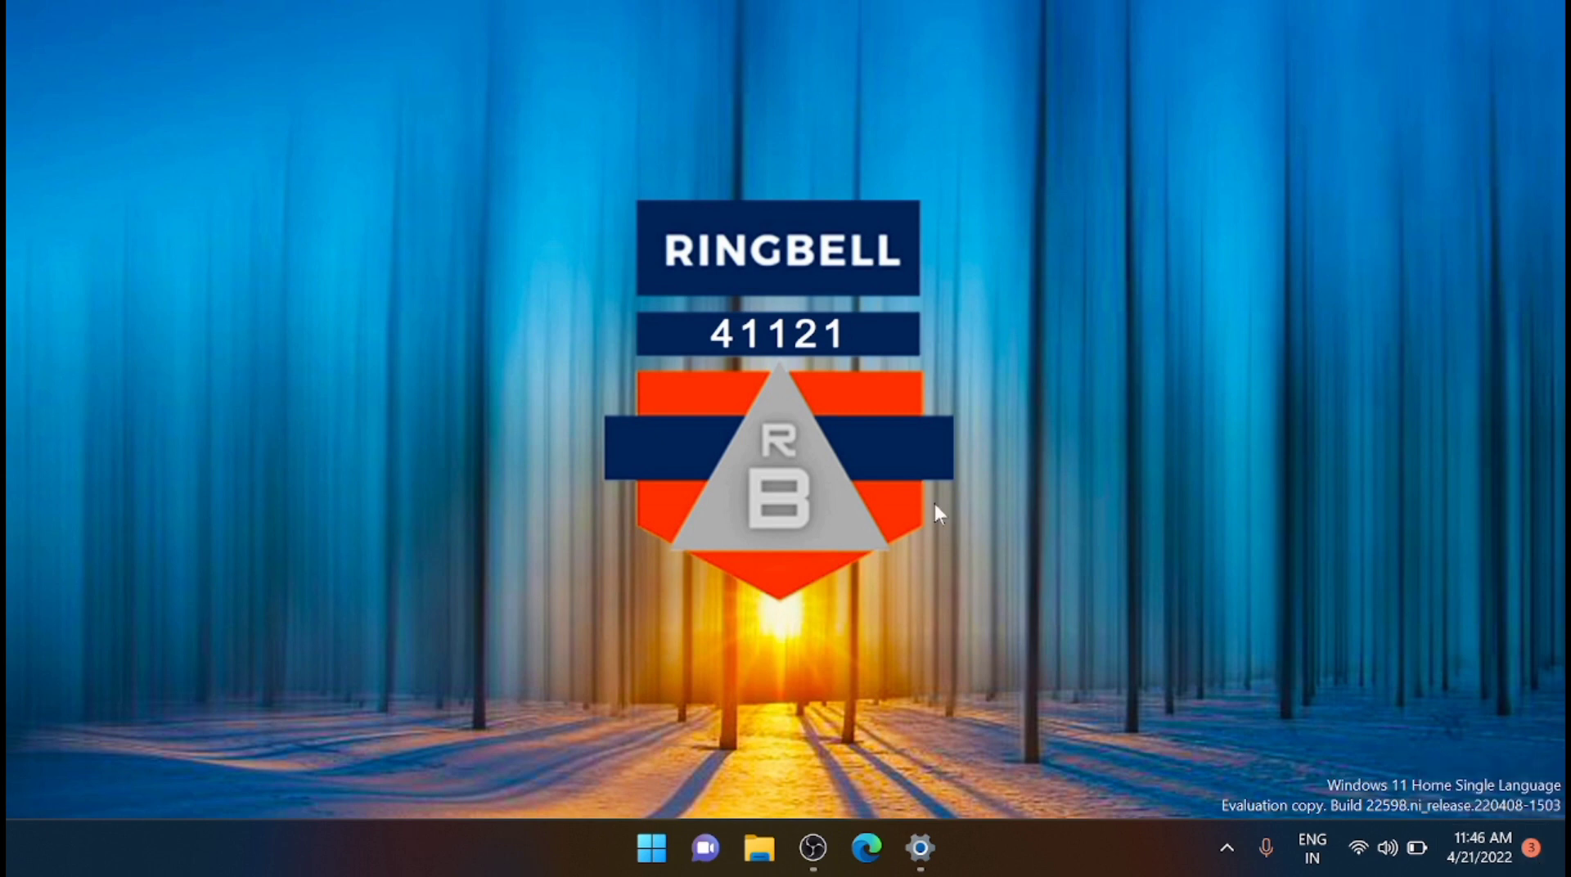
Restore the minimized Settings window and go to Personalization's Taskbar page.
{"action": "left_click", "coordinate": [650, 848]}
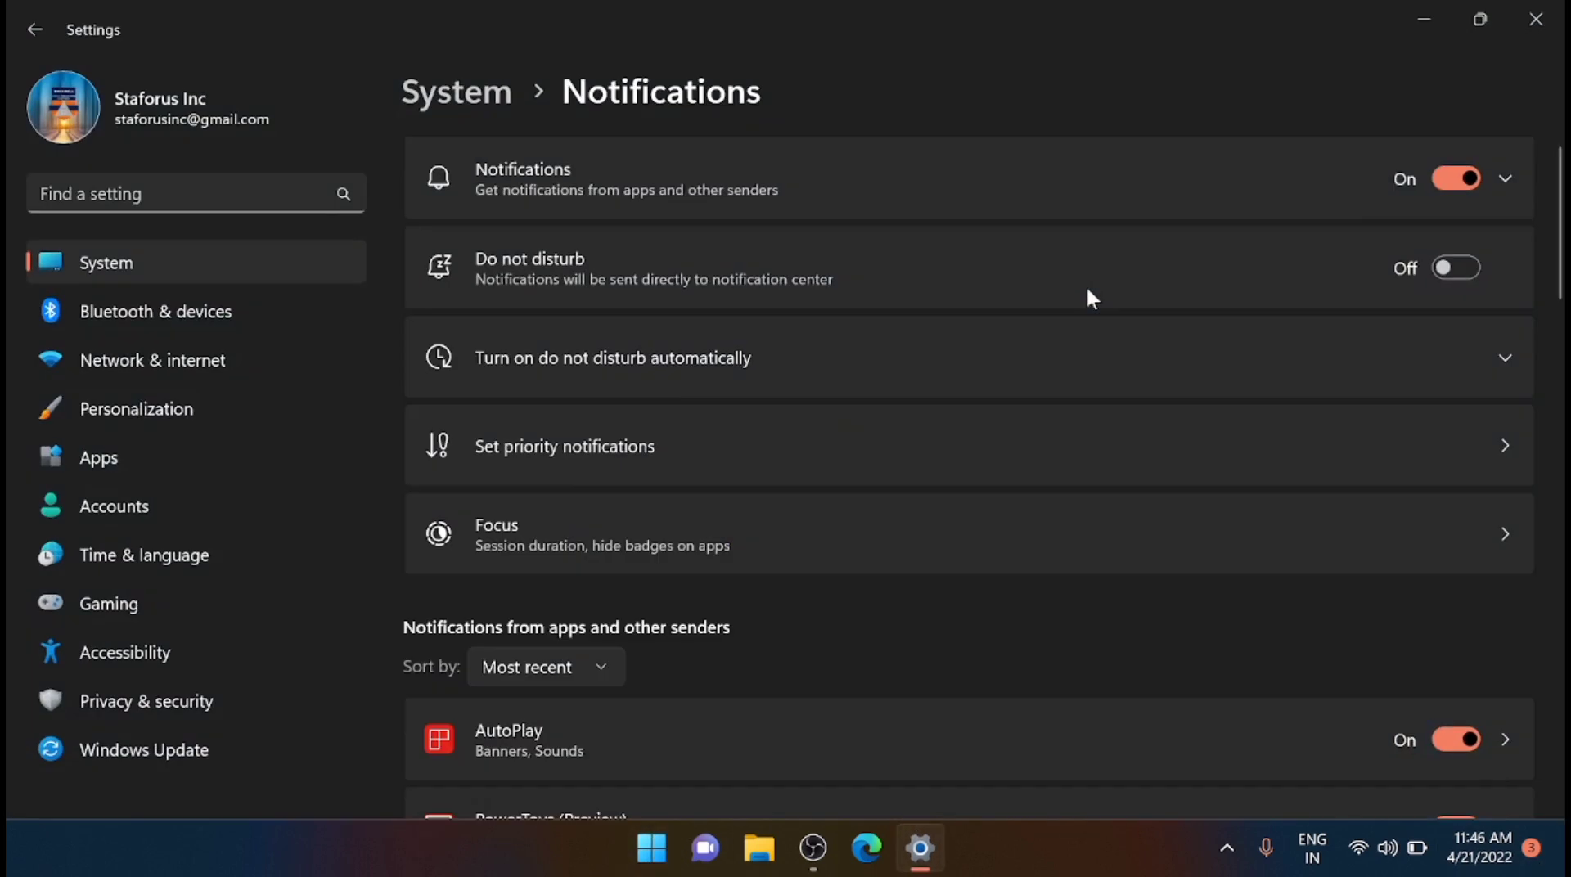
{"action": "left_click", "coordinate": [35, 29]}
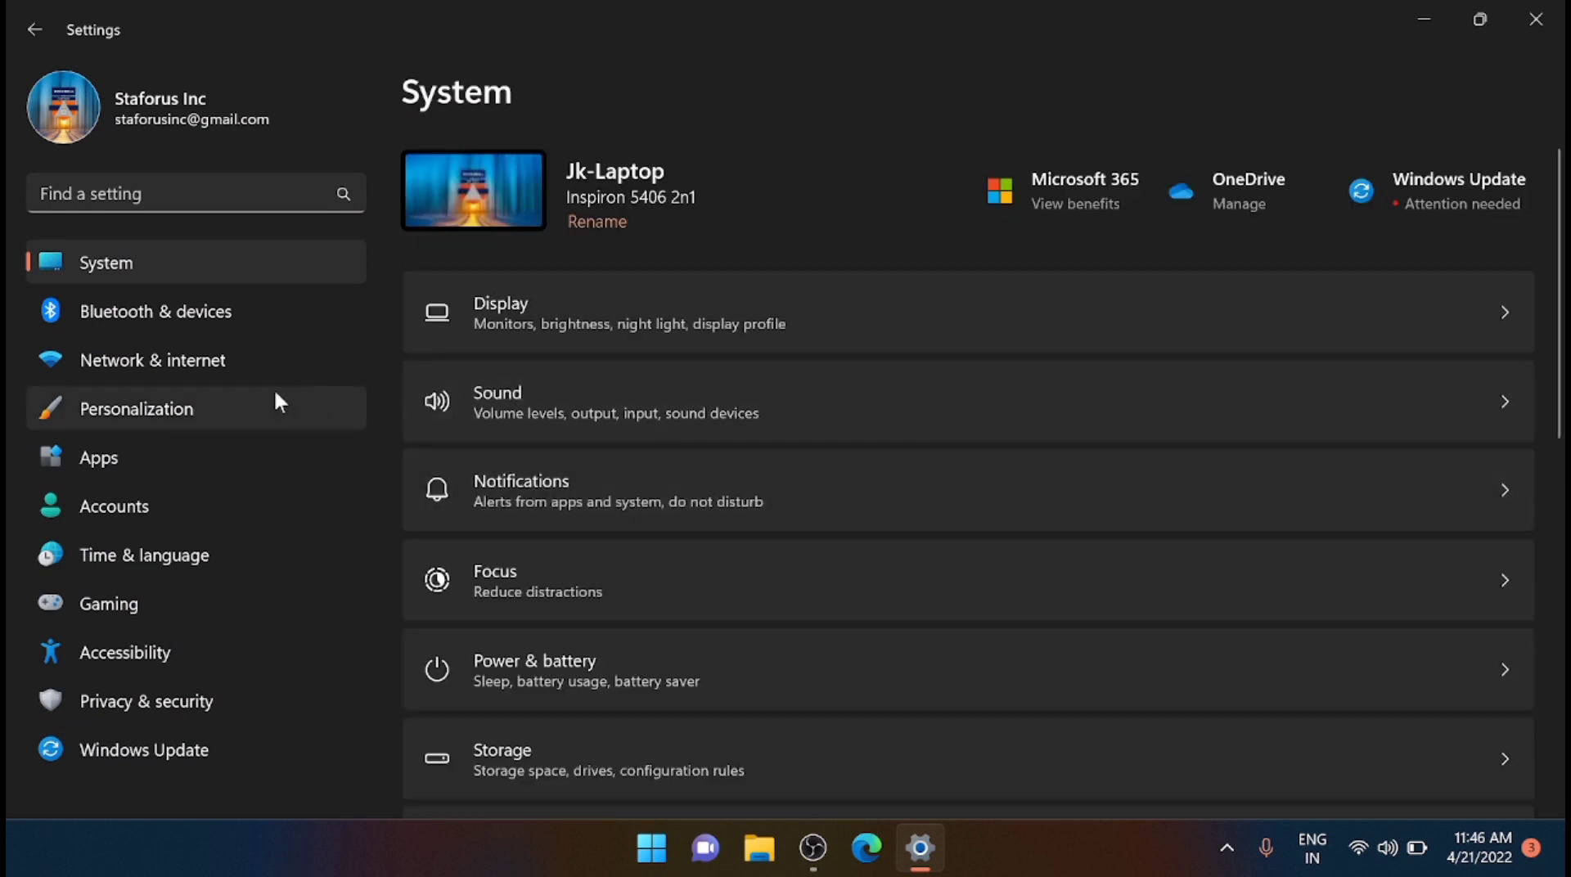
{"action": "mouse_move", "coordinate": [192, 415]}
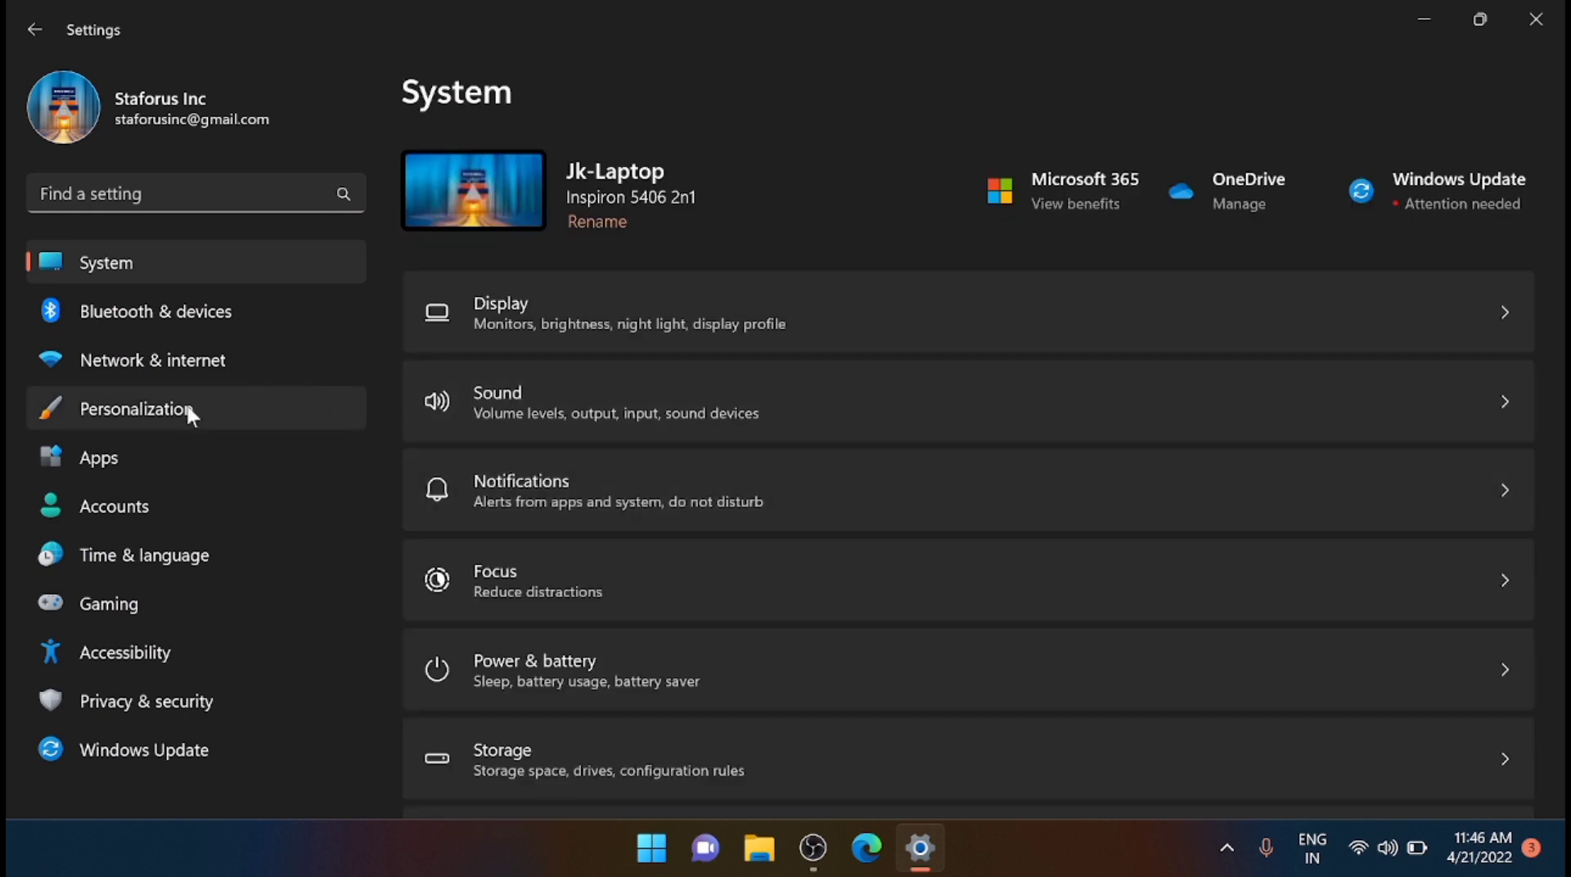
{"action": "left_click", "coordinate": [135, 410]}
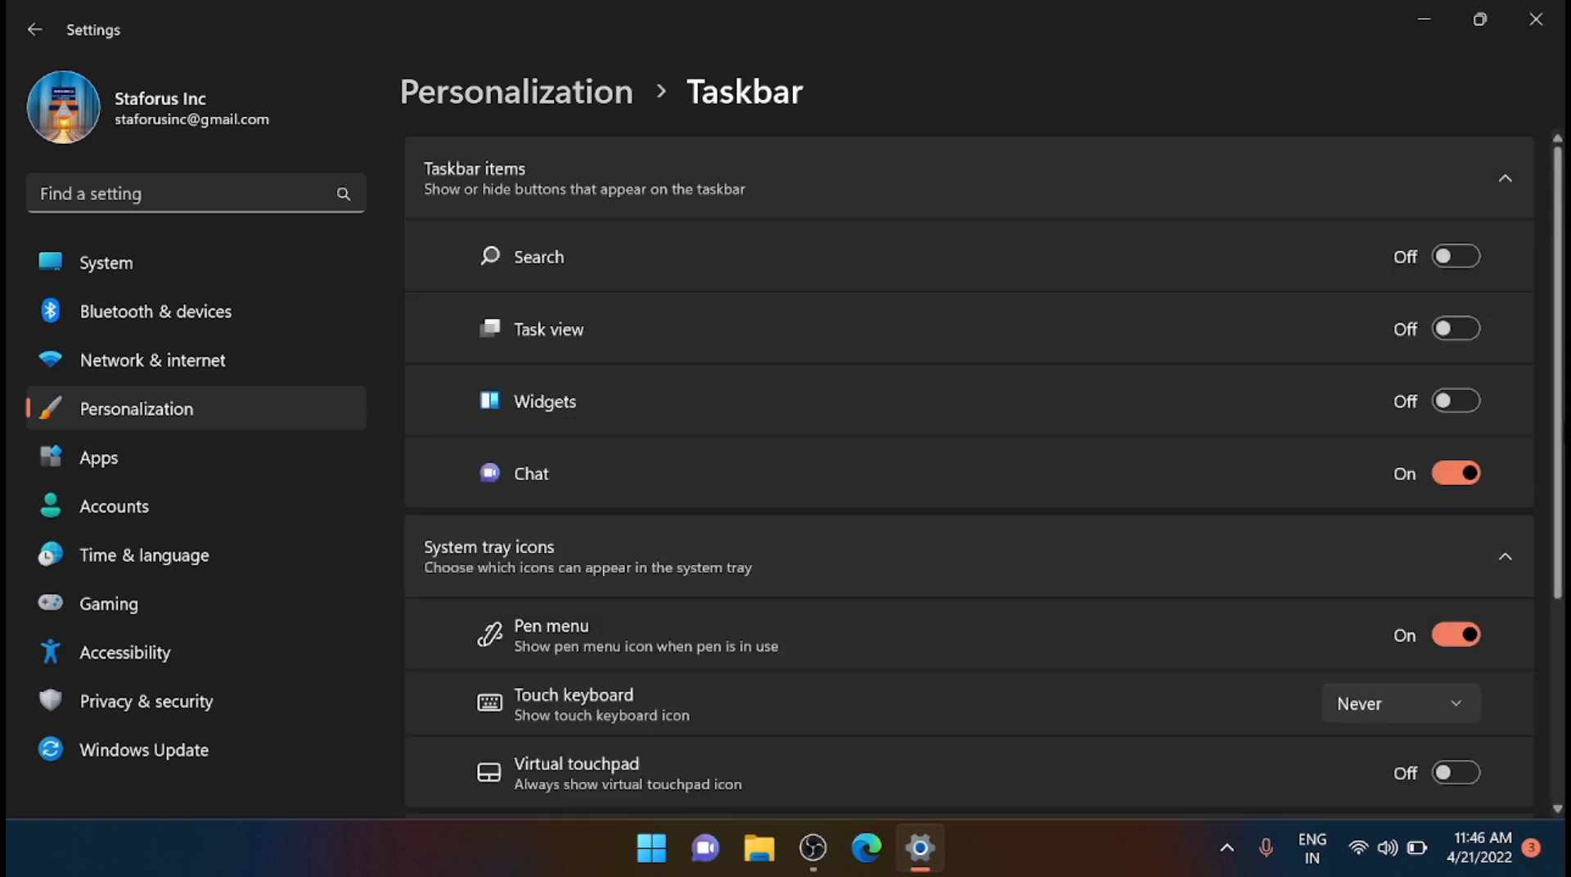
{"action": "scroll", "scroll_direction": "down", "scroll_amount": 3}
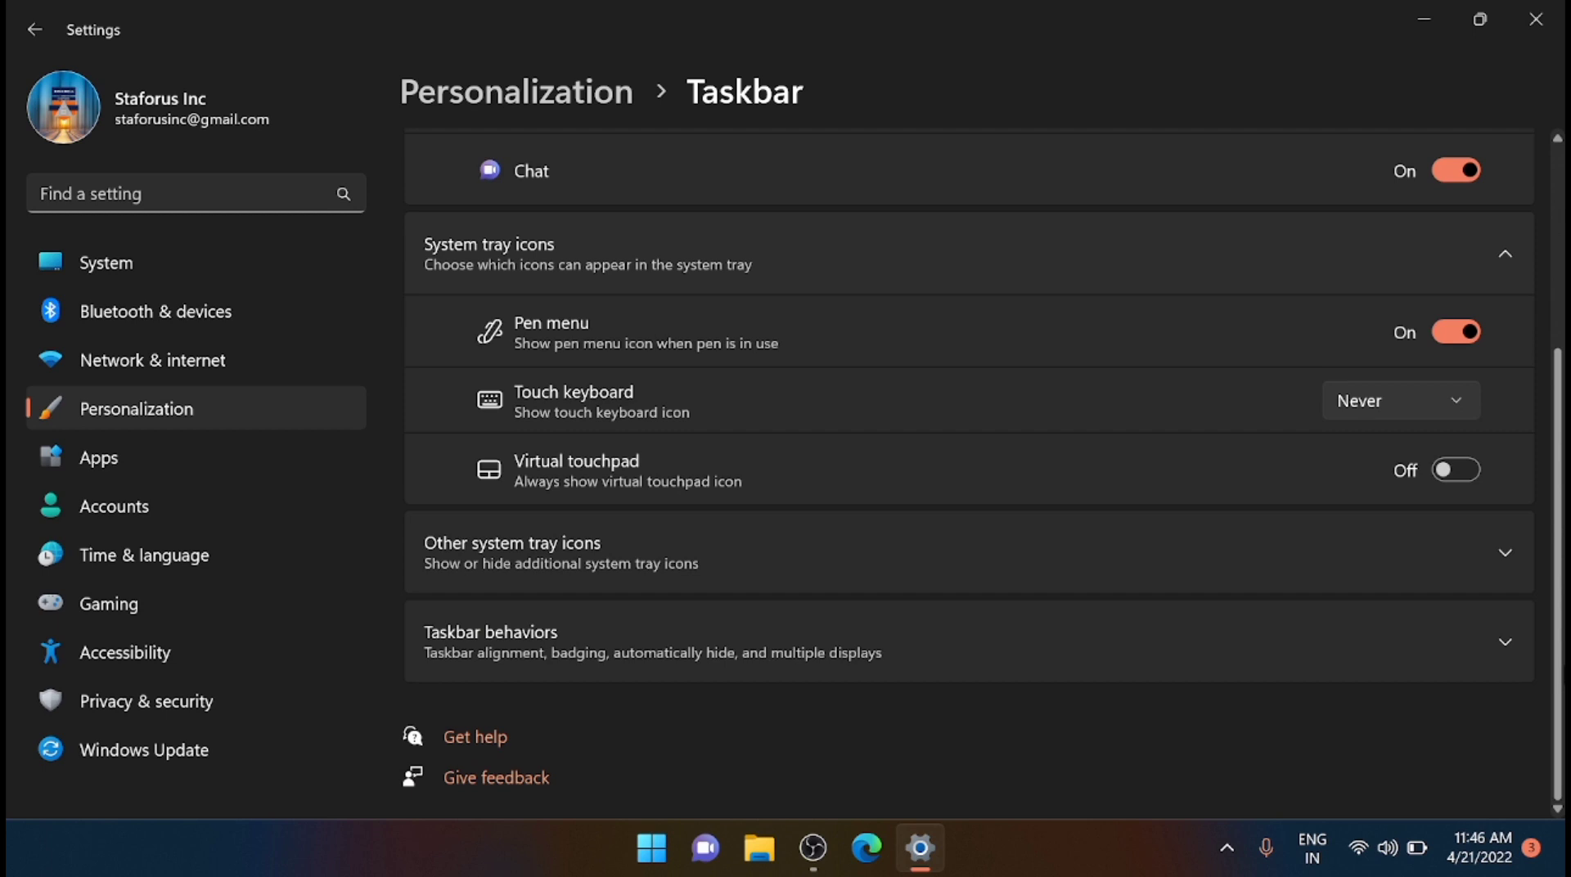
{"action": "mouse_move", "coordinate": [996, 658]}
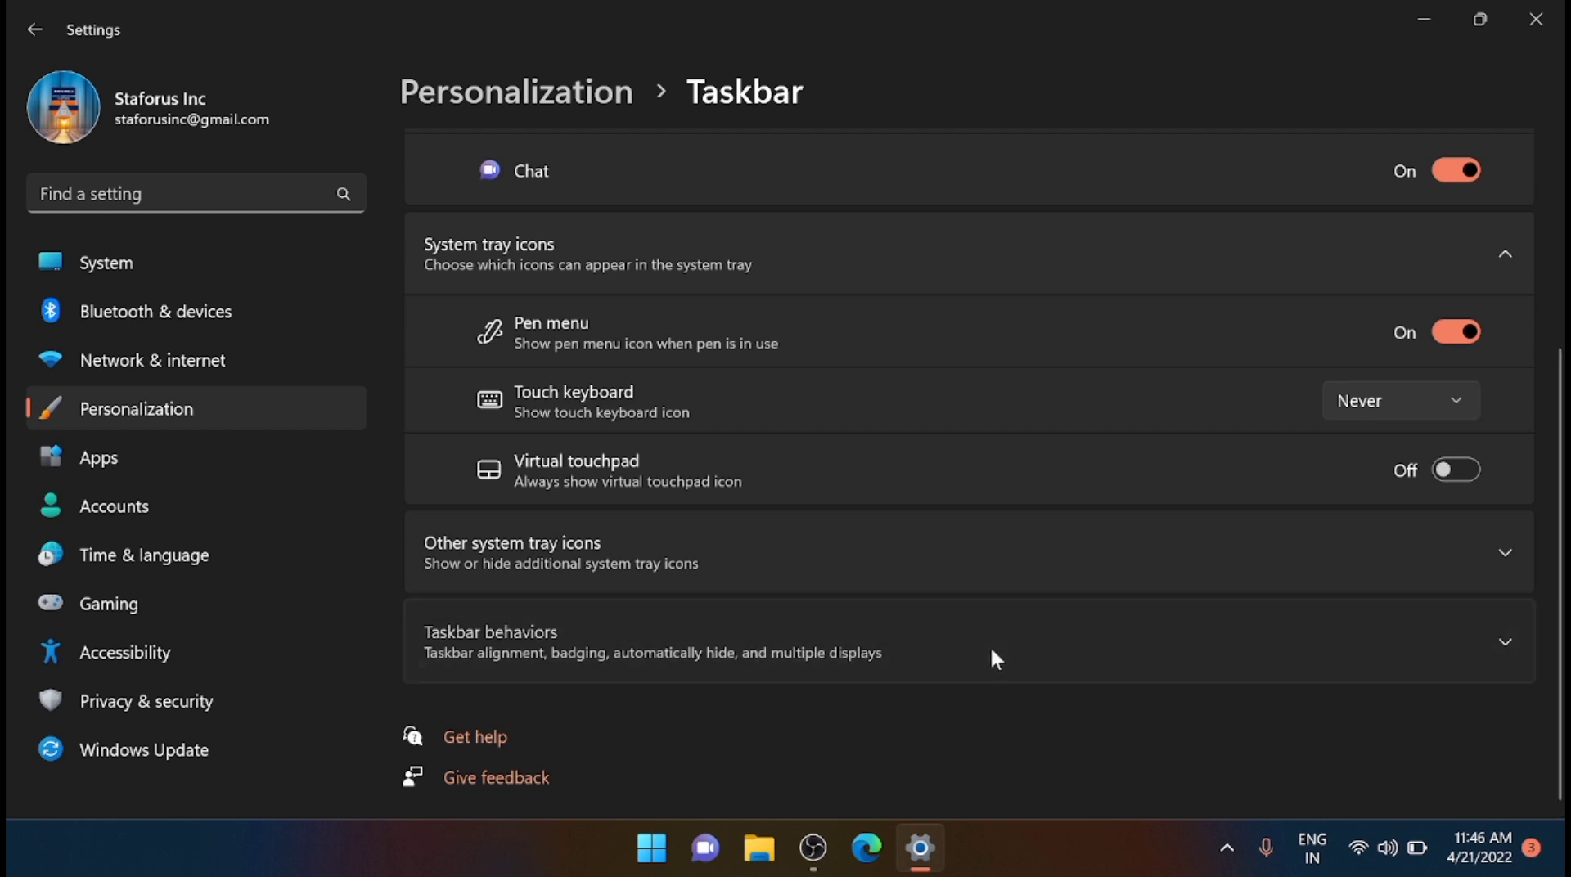
Under Taskbar behaviors, toggle Show badges on taskbar apps off and on, then minimize Settings.
{"action": "left_click", "coordinate": [967, 642]}
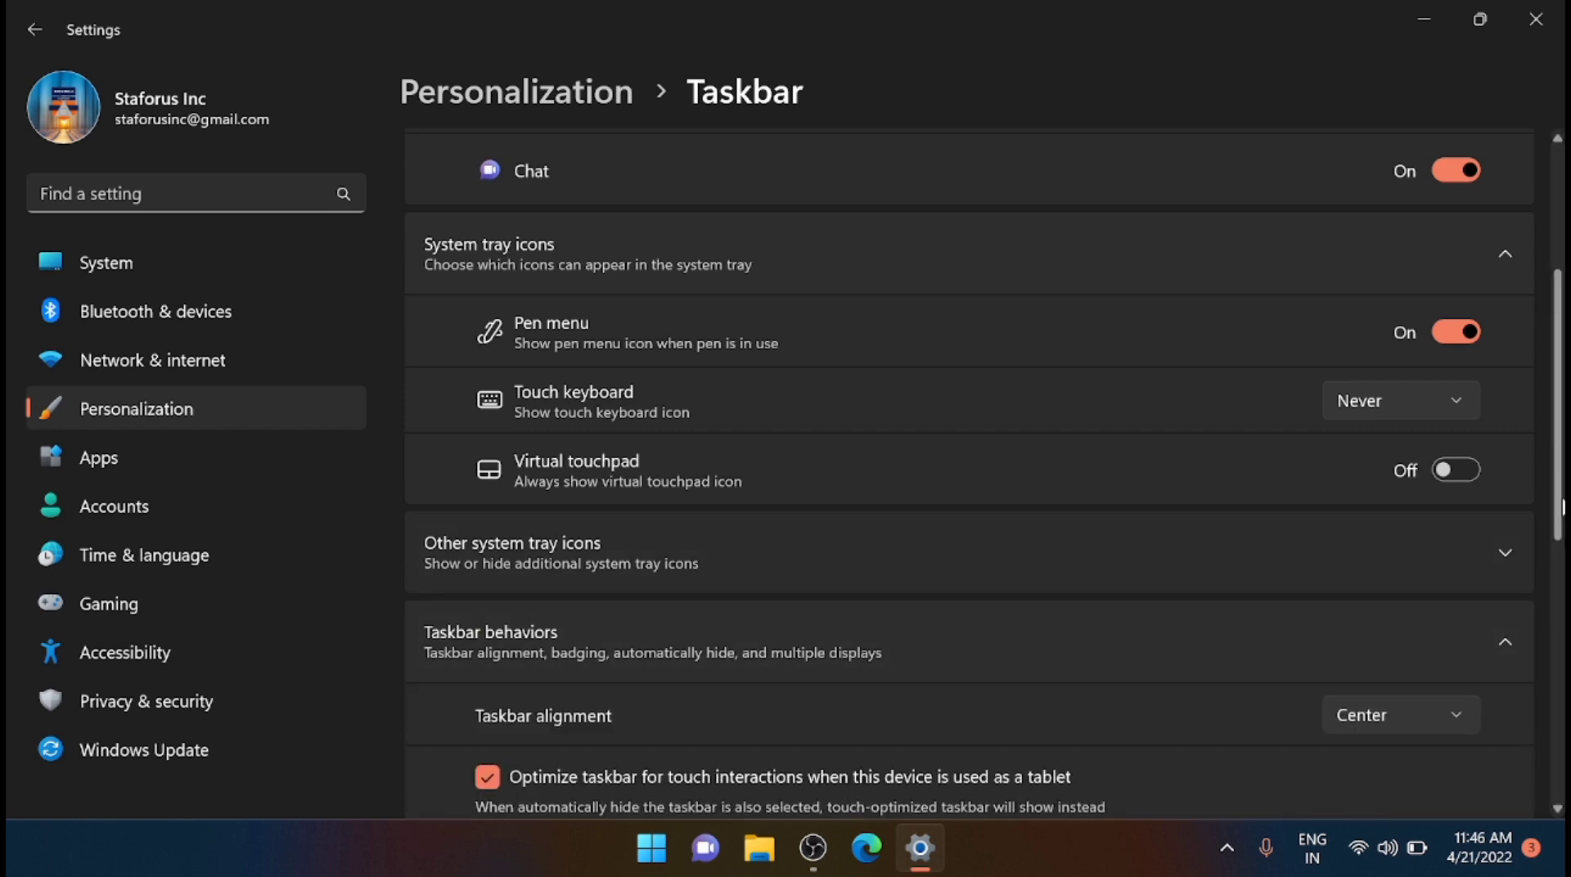
{"action": "scroll", "scroll_direction": "down", "scroll_amount": 3}
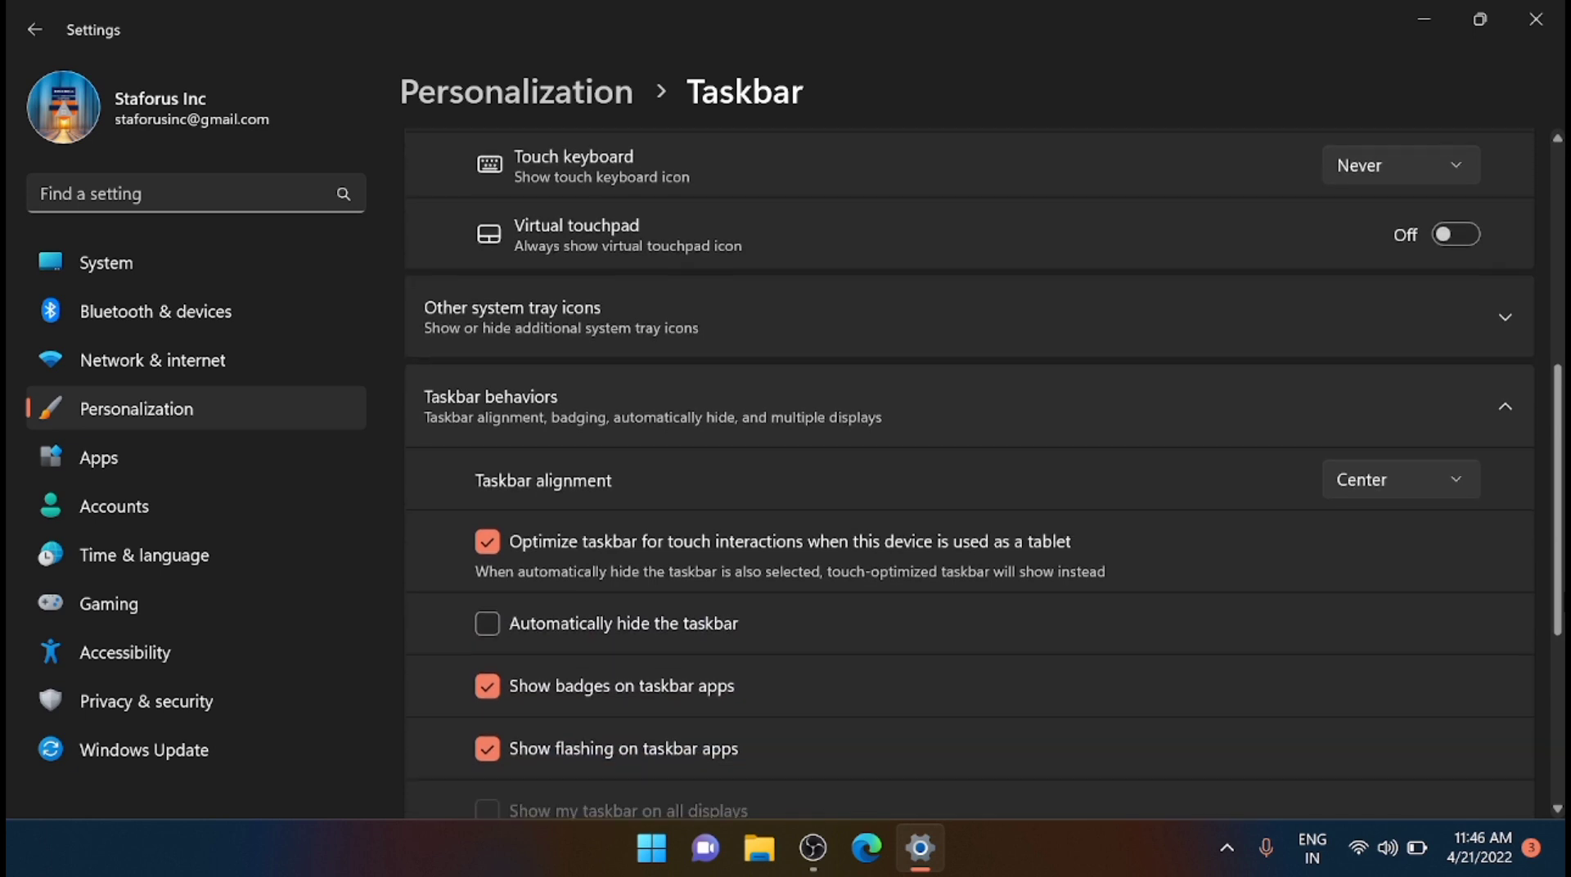
{"action": "scroll", "scroll_direction": "down", "scroll_amount": 3}
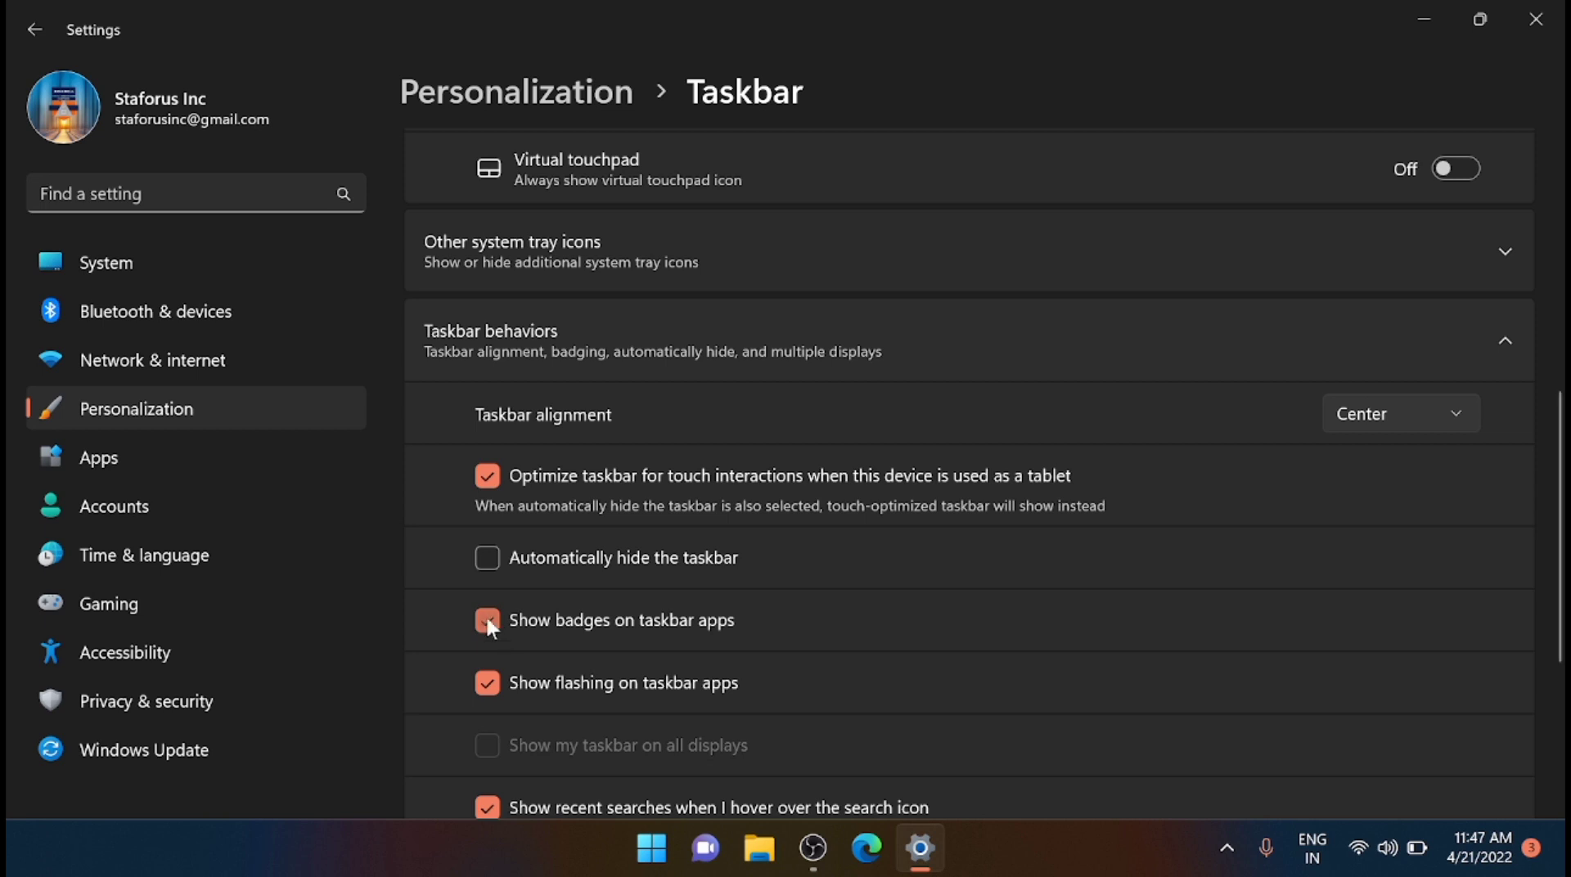
{"action": "left_click", "coordinate": [487, 620]}
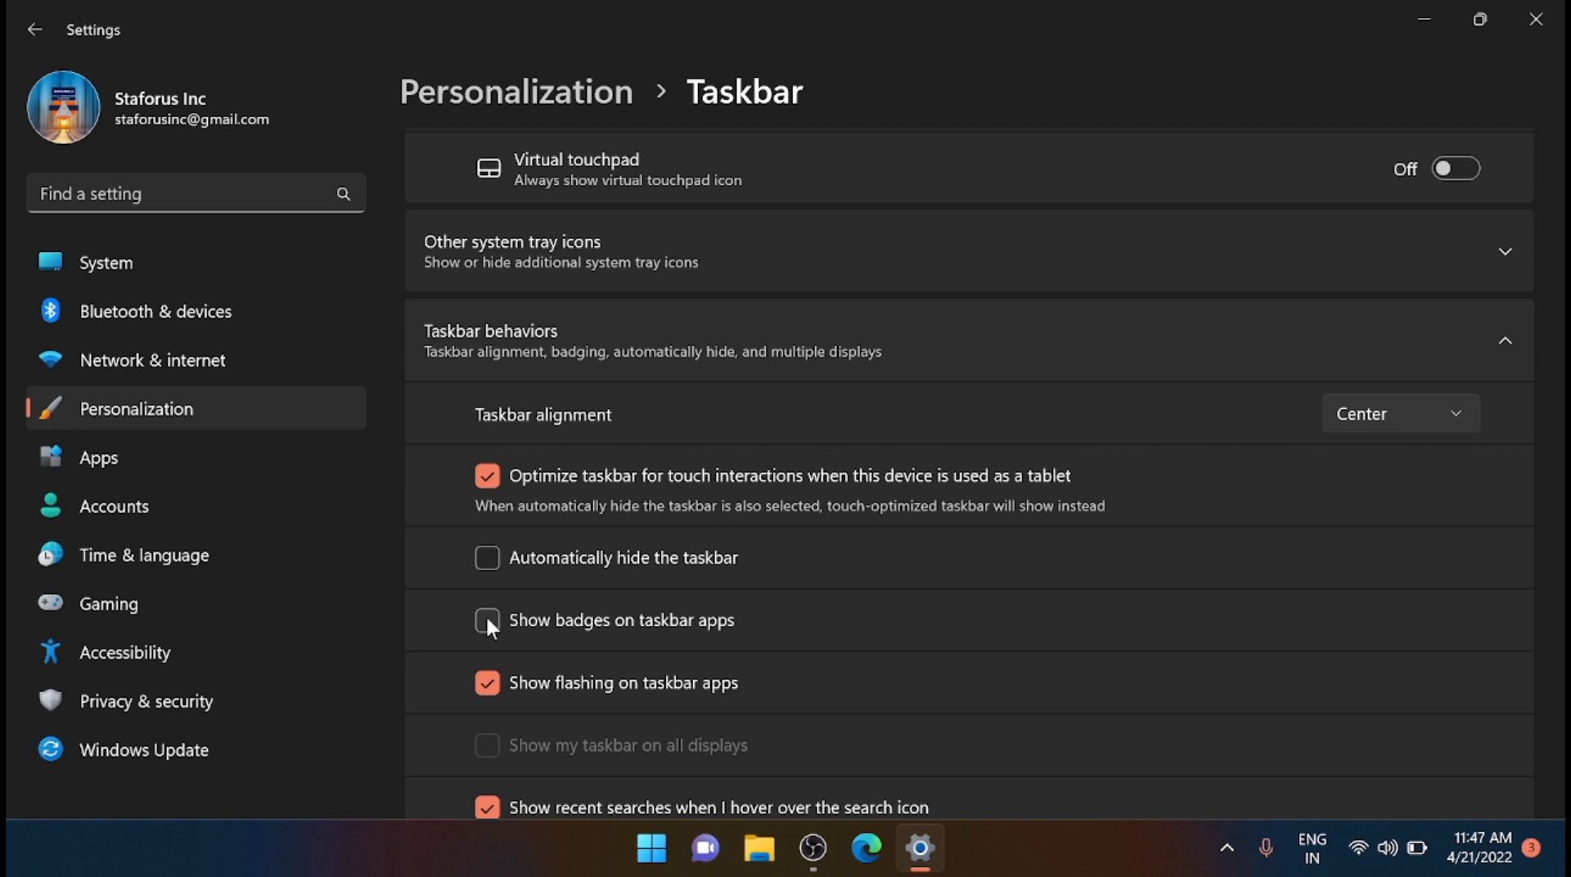
{"action": "left_click", "coordinate": [487, 620]}
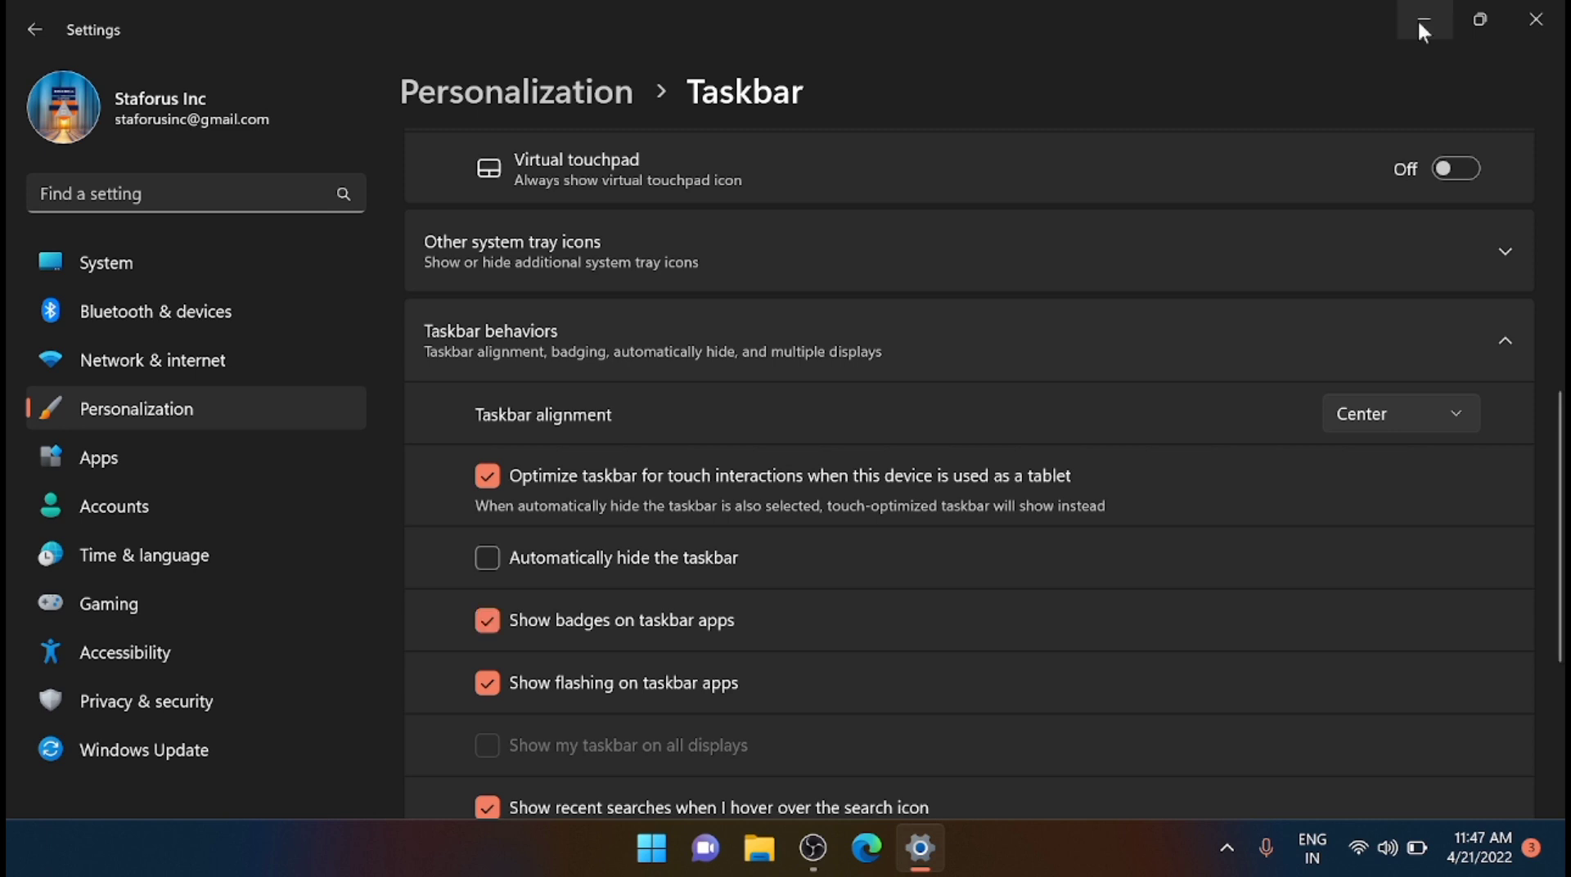
{"action": "mouse_move", "coordinate": [1423, 20]}
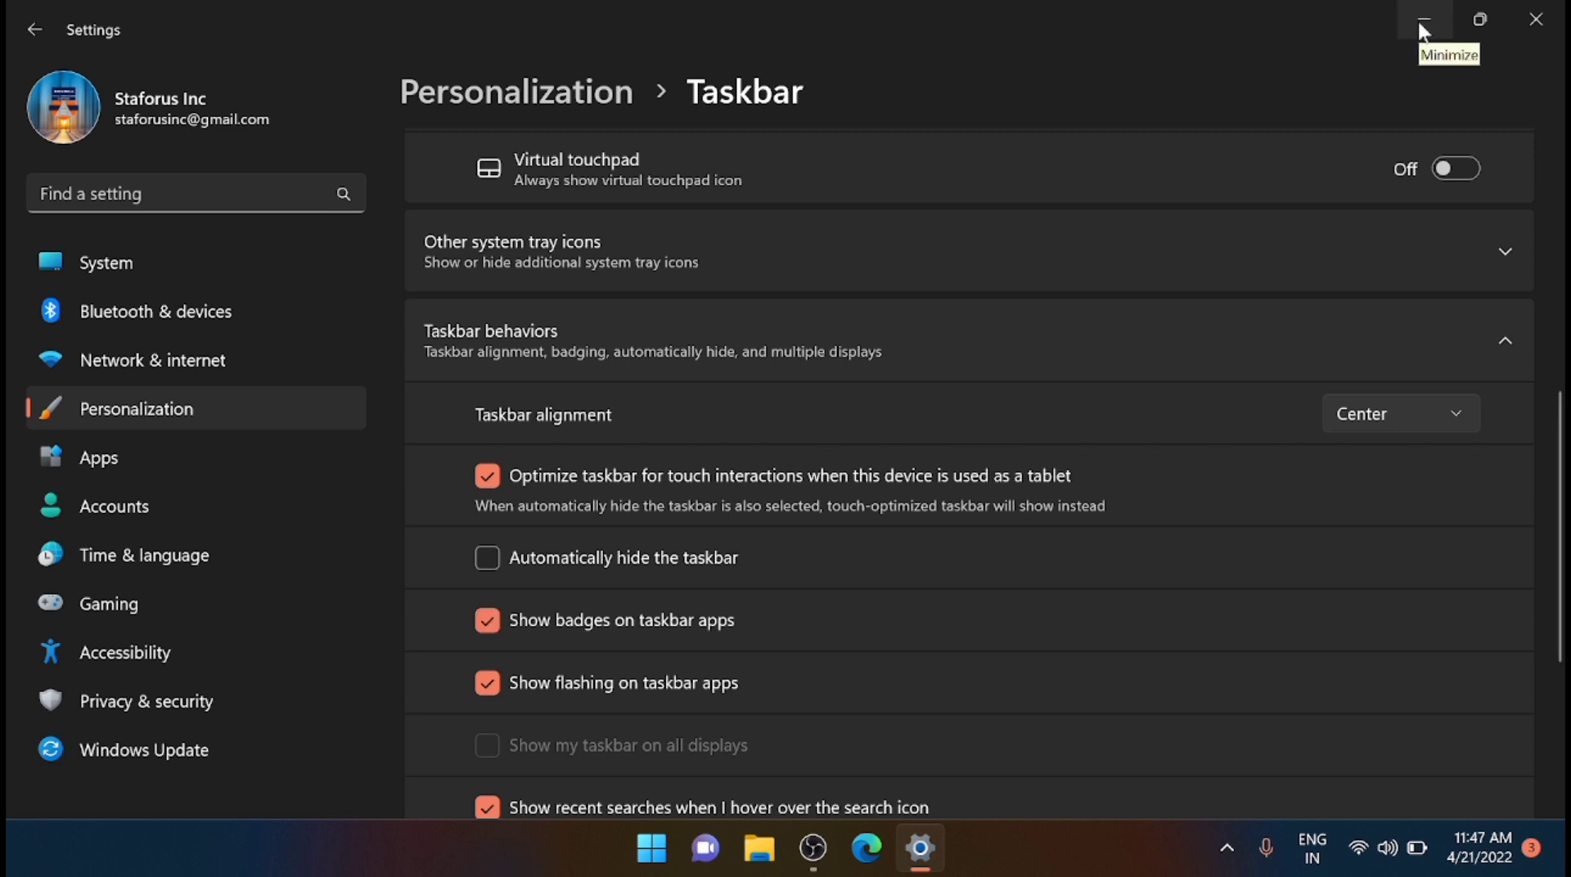
{"action": "left_click", "coordinate": [1424, 19]}
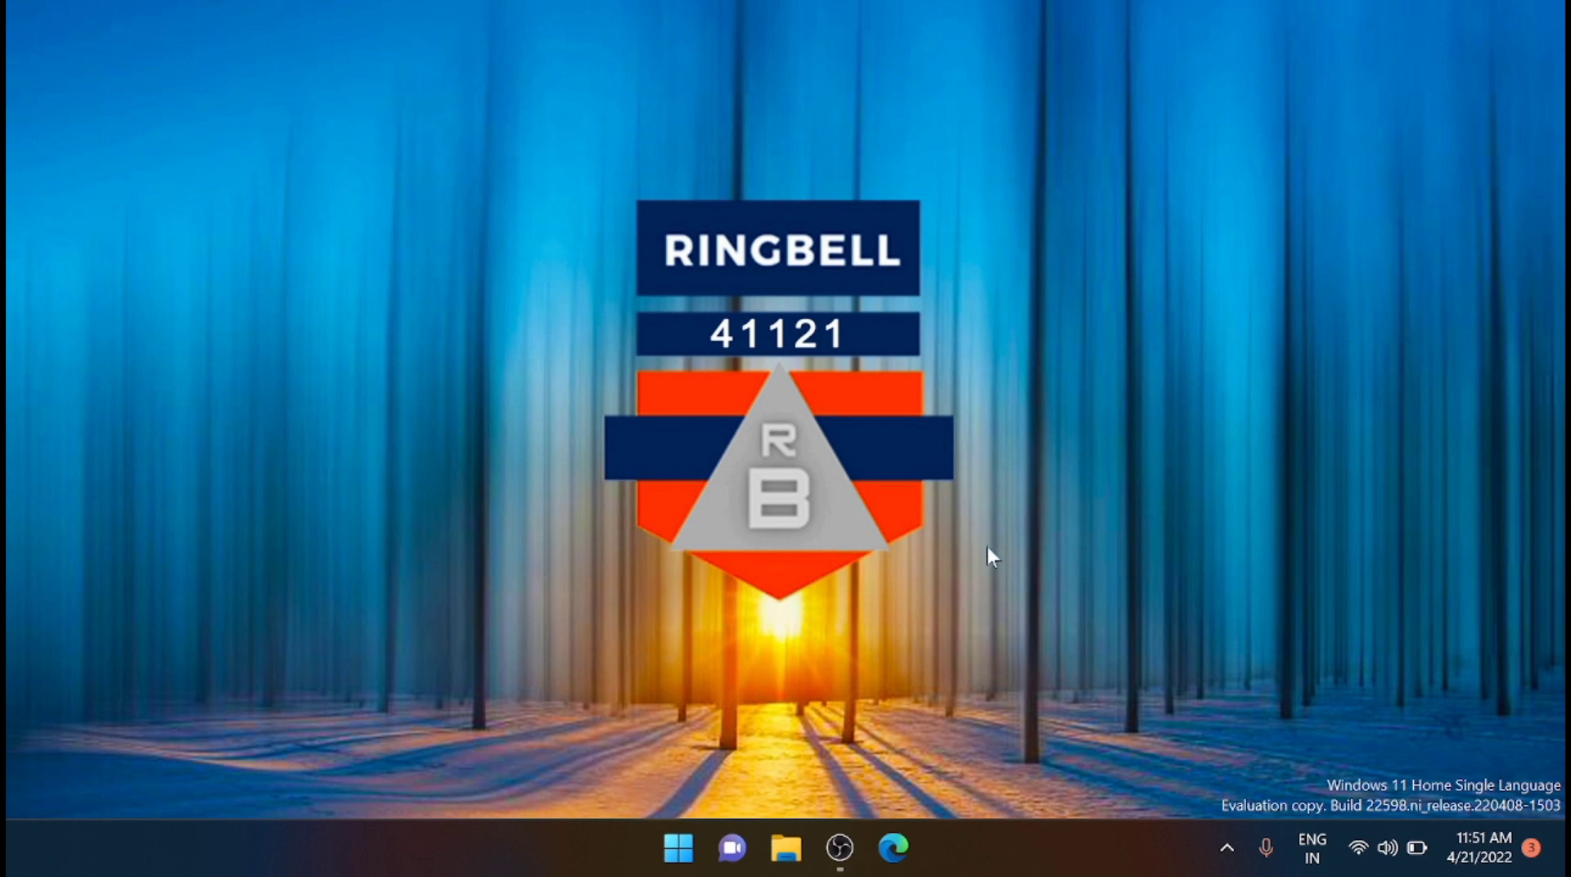
Relaunch Settings from Start and scroll through the Focus session options.
{"action": "left_click", "coordinate": [678, 847]}
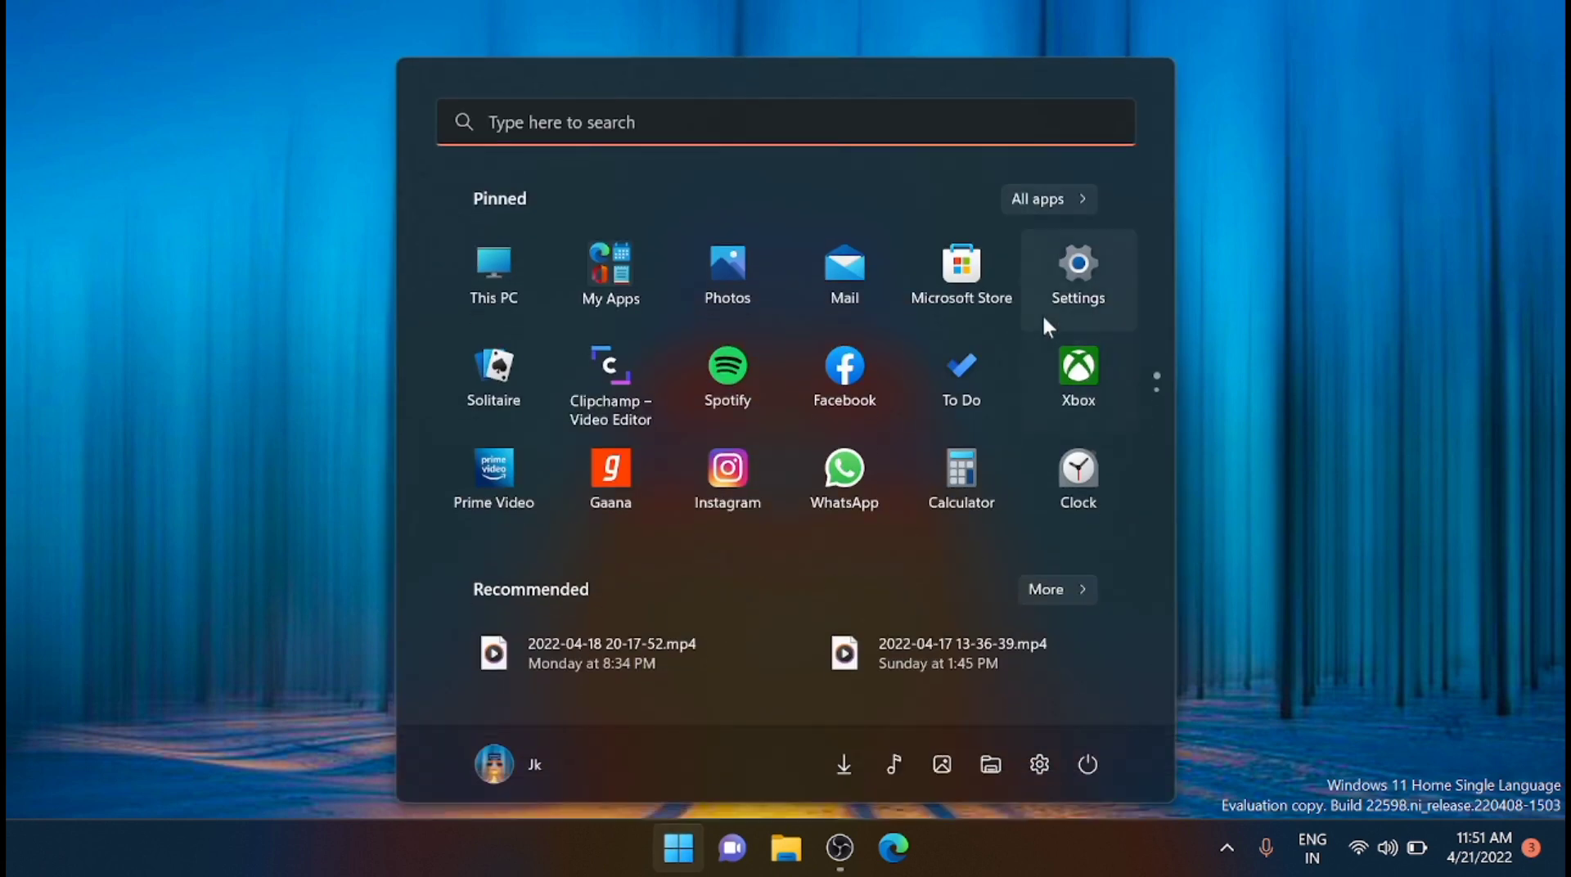
{"action": "left_click", "coordinate": [1076, 265]}
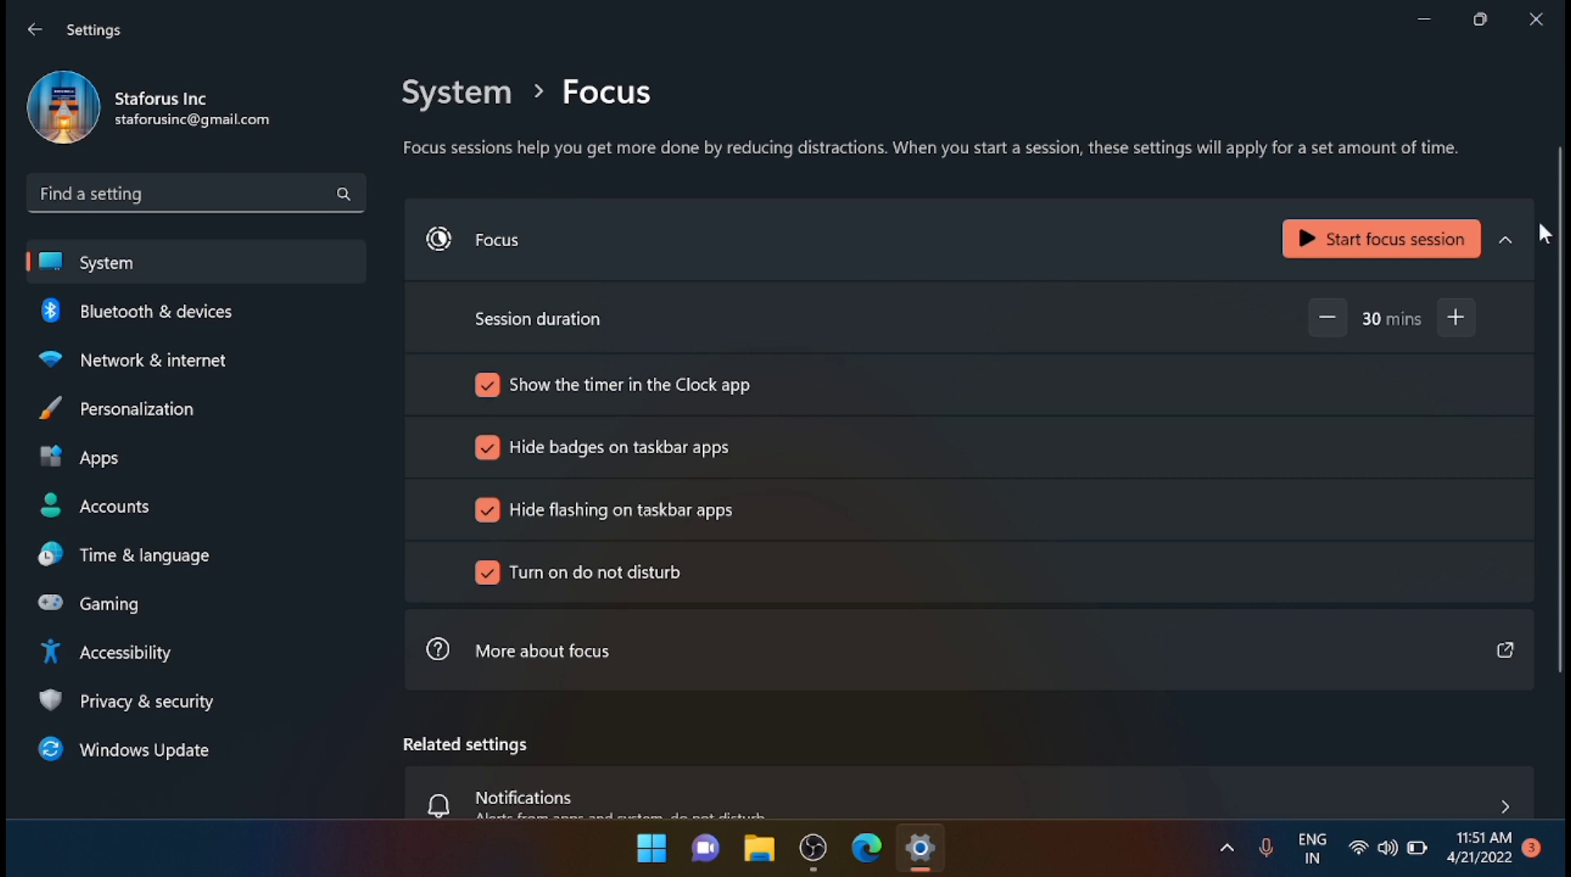
{"action": "scroll", "scroll_direction": "down", "scroll_amount": 3}
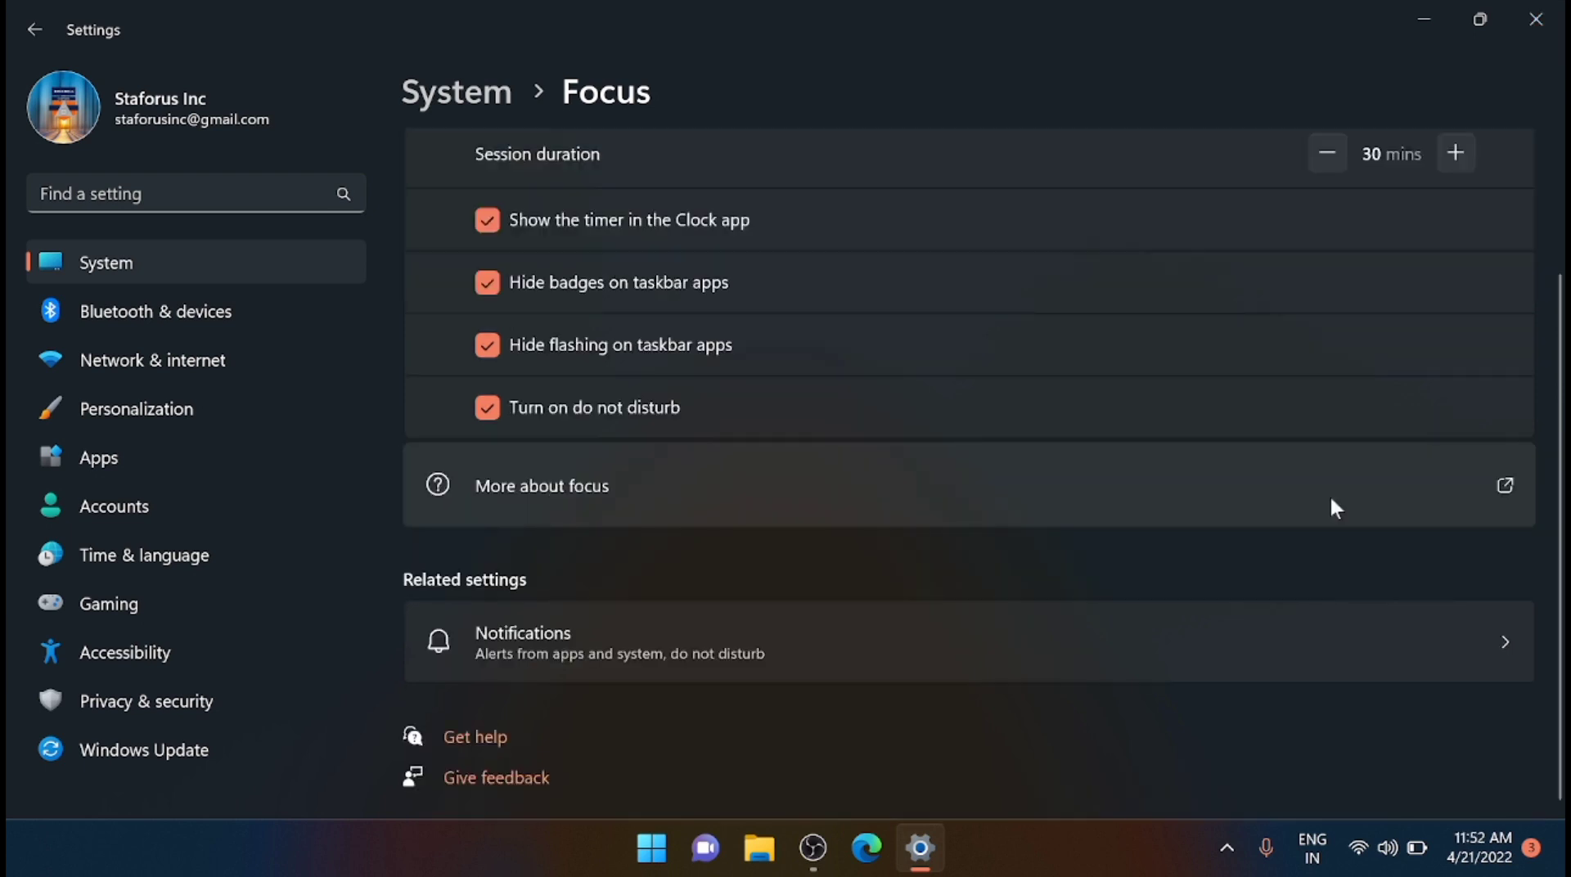
{"action": "mouse_move", "coordinate": [1271, 647]}
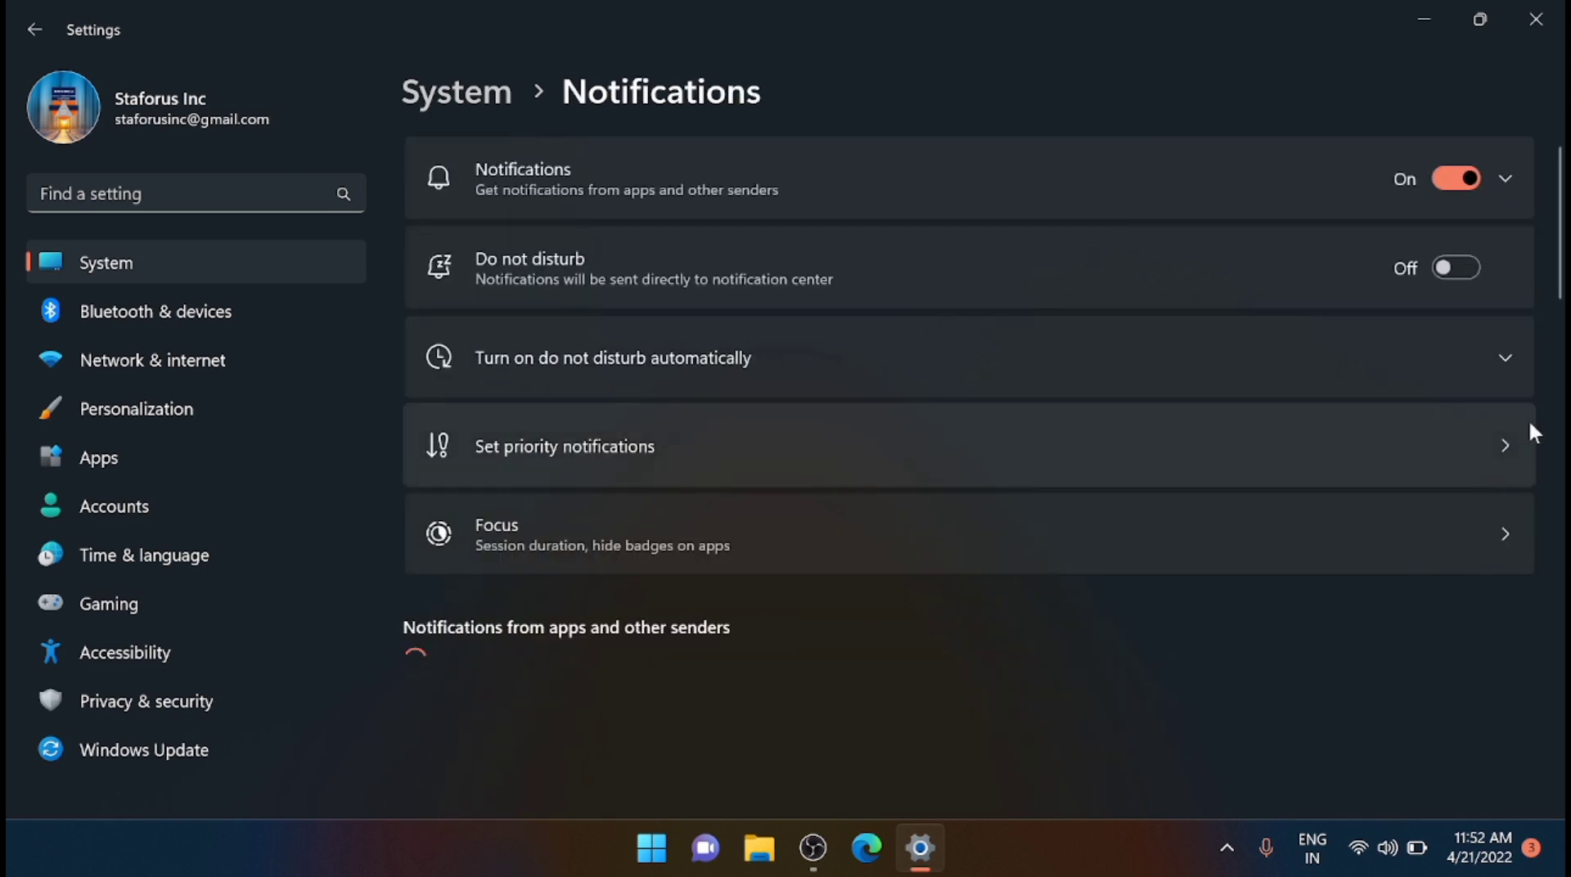
Open Set priority notifications and scroll through the calls, reminders and apps lists.
{"action": "left_click", "coordinate": [563, 446]}
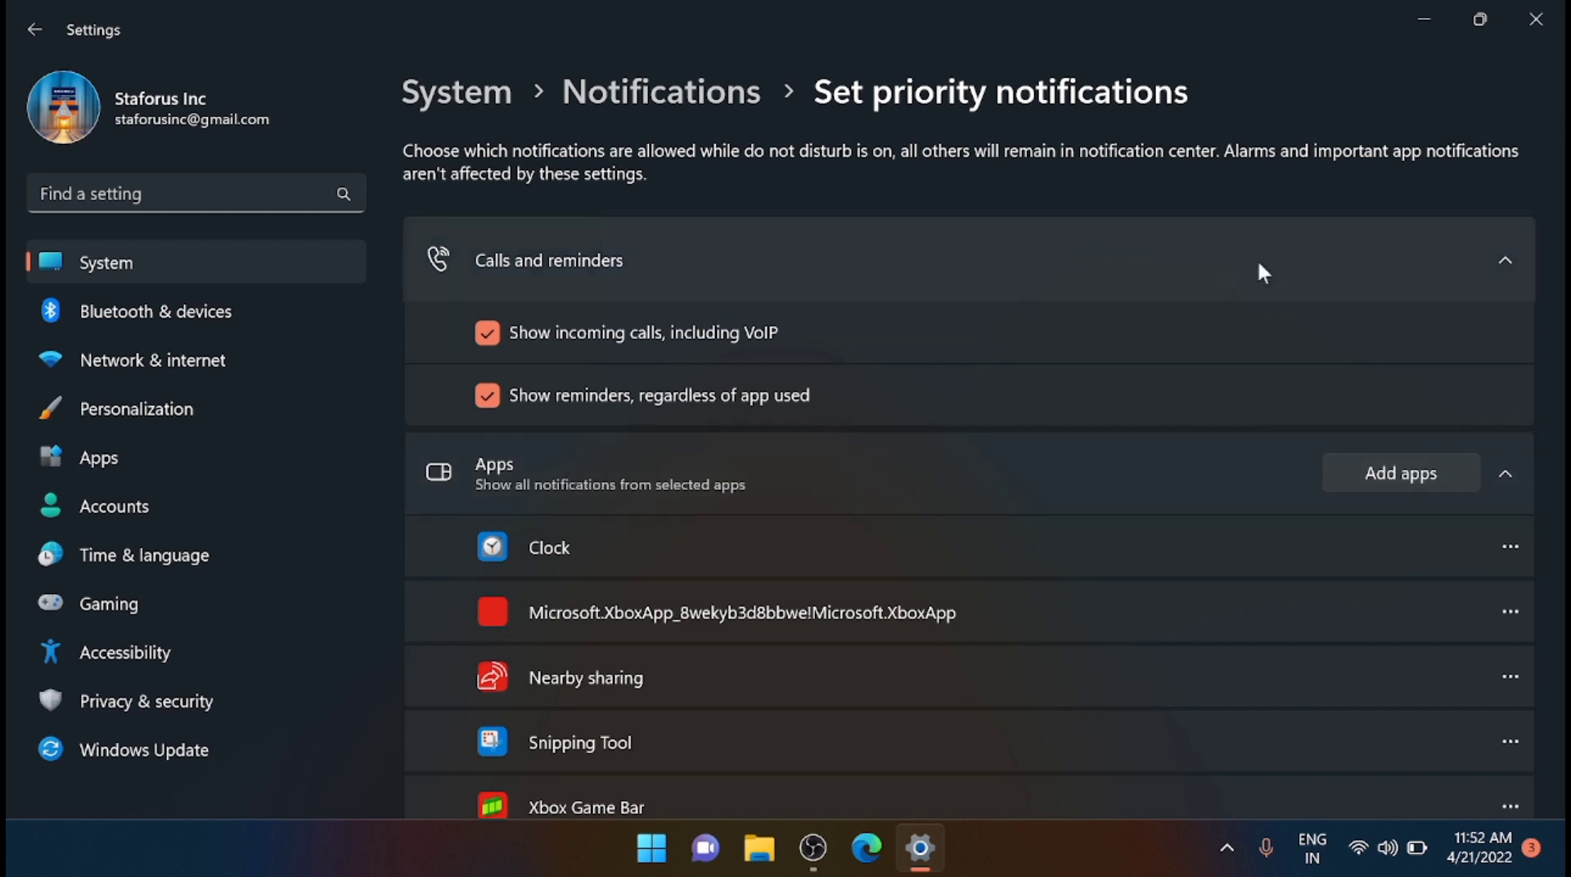
{"action": "mouse_move", "coordinate": [1067, 294]}
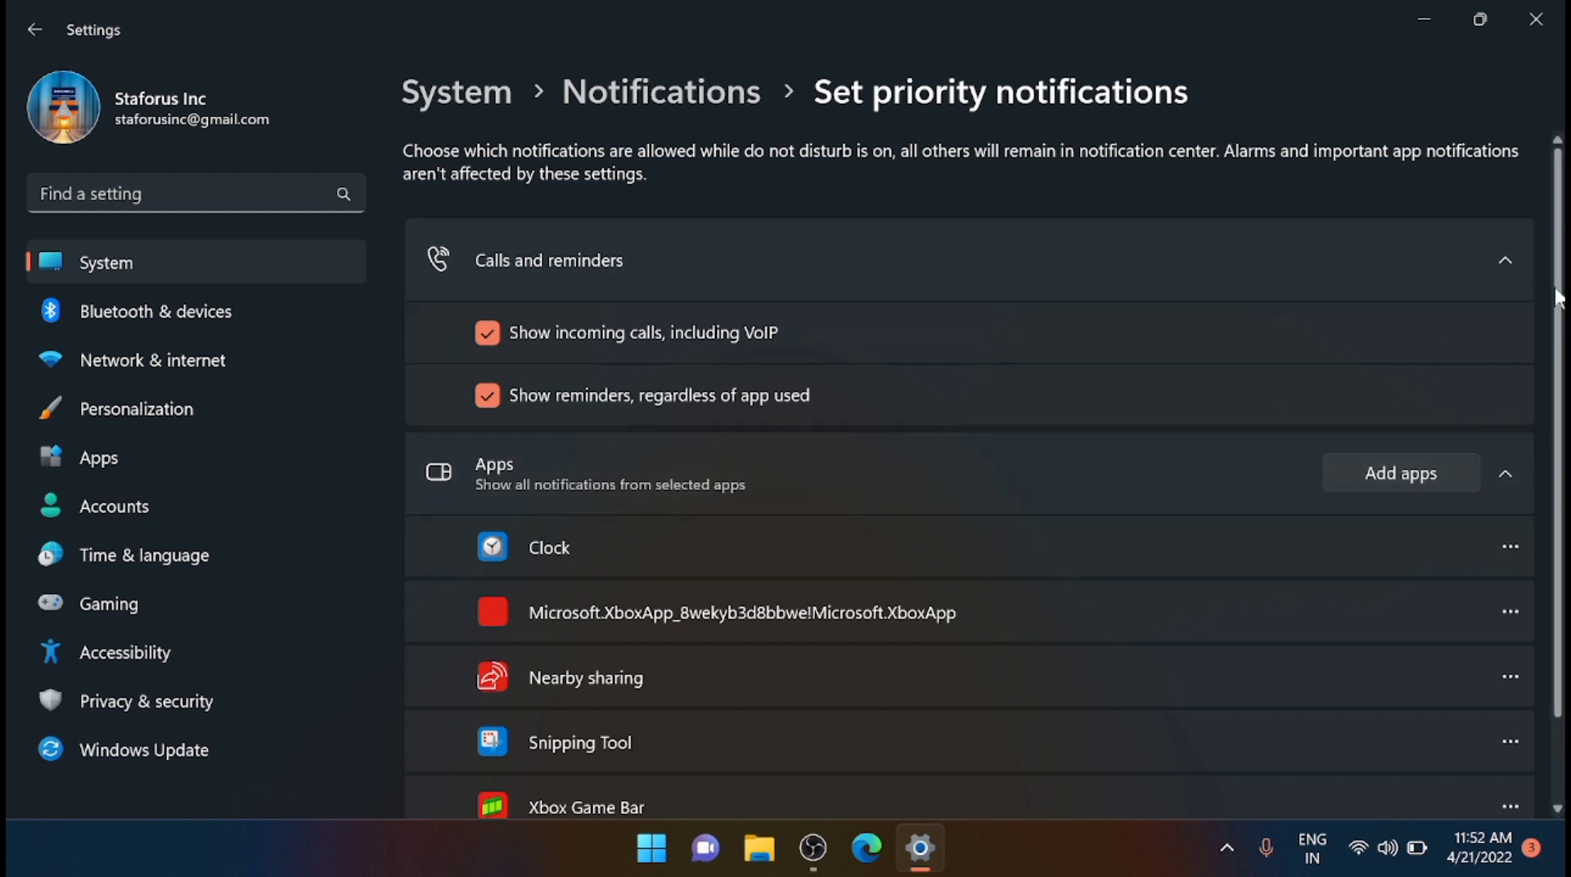
{"action": "scroll", "scroll_direction": "down", "scroll_amount": 3}
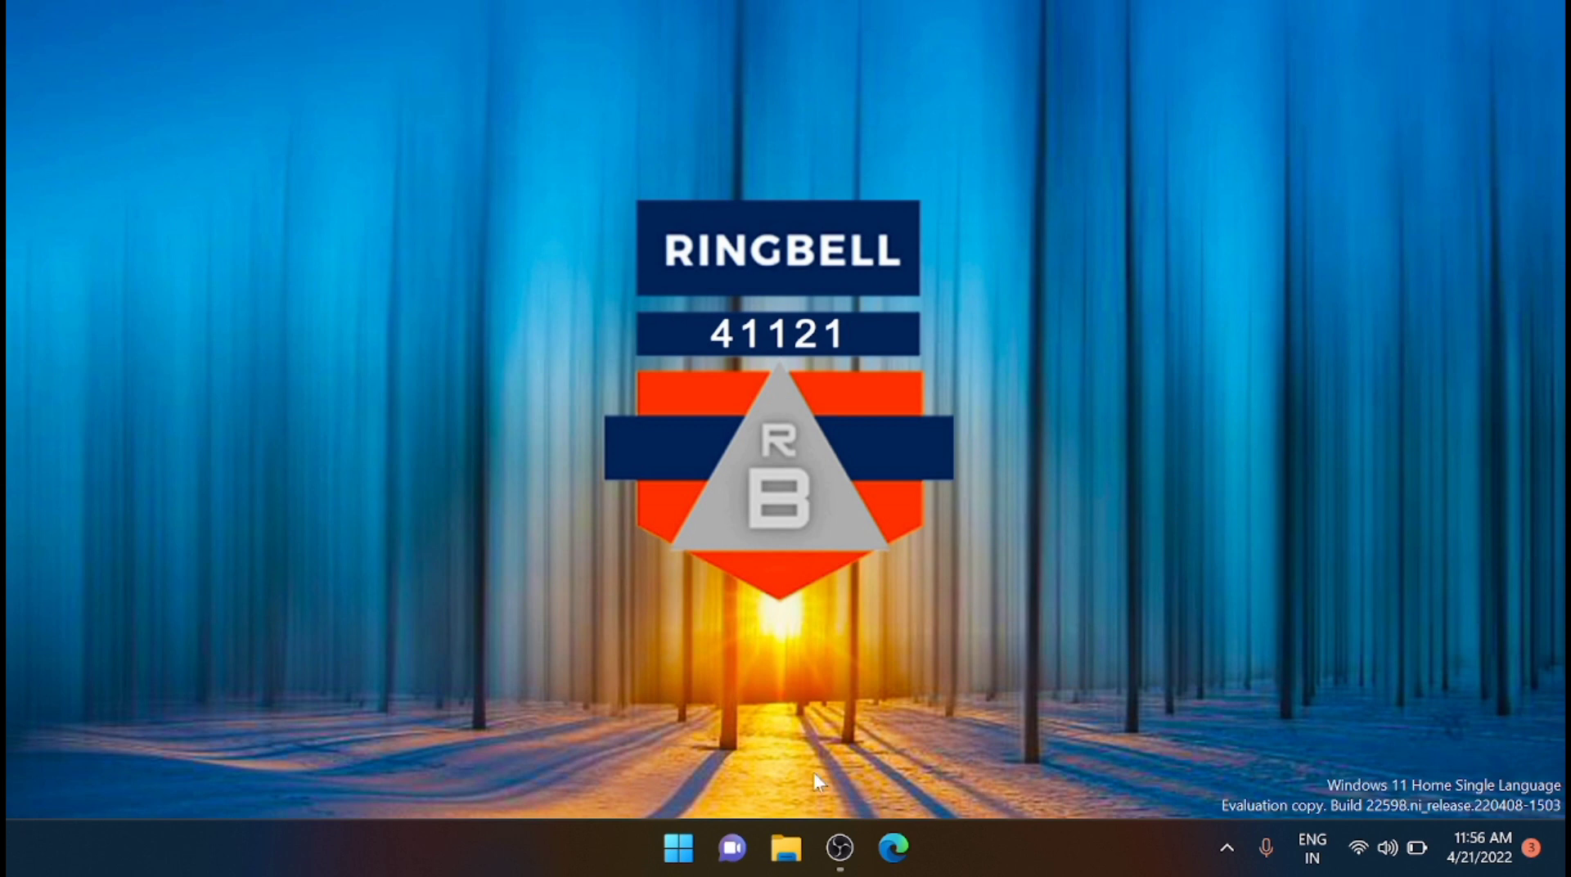
Relaunch Settings and expand the Notifications toggle to show sound and lock-screen options.
{"action": "left_click", "coordinate": [678, 847]}
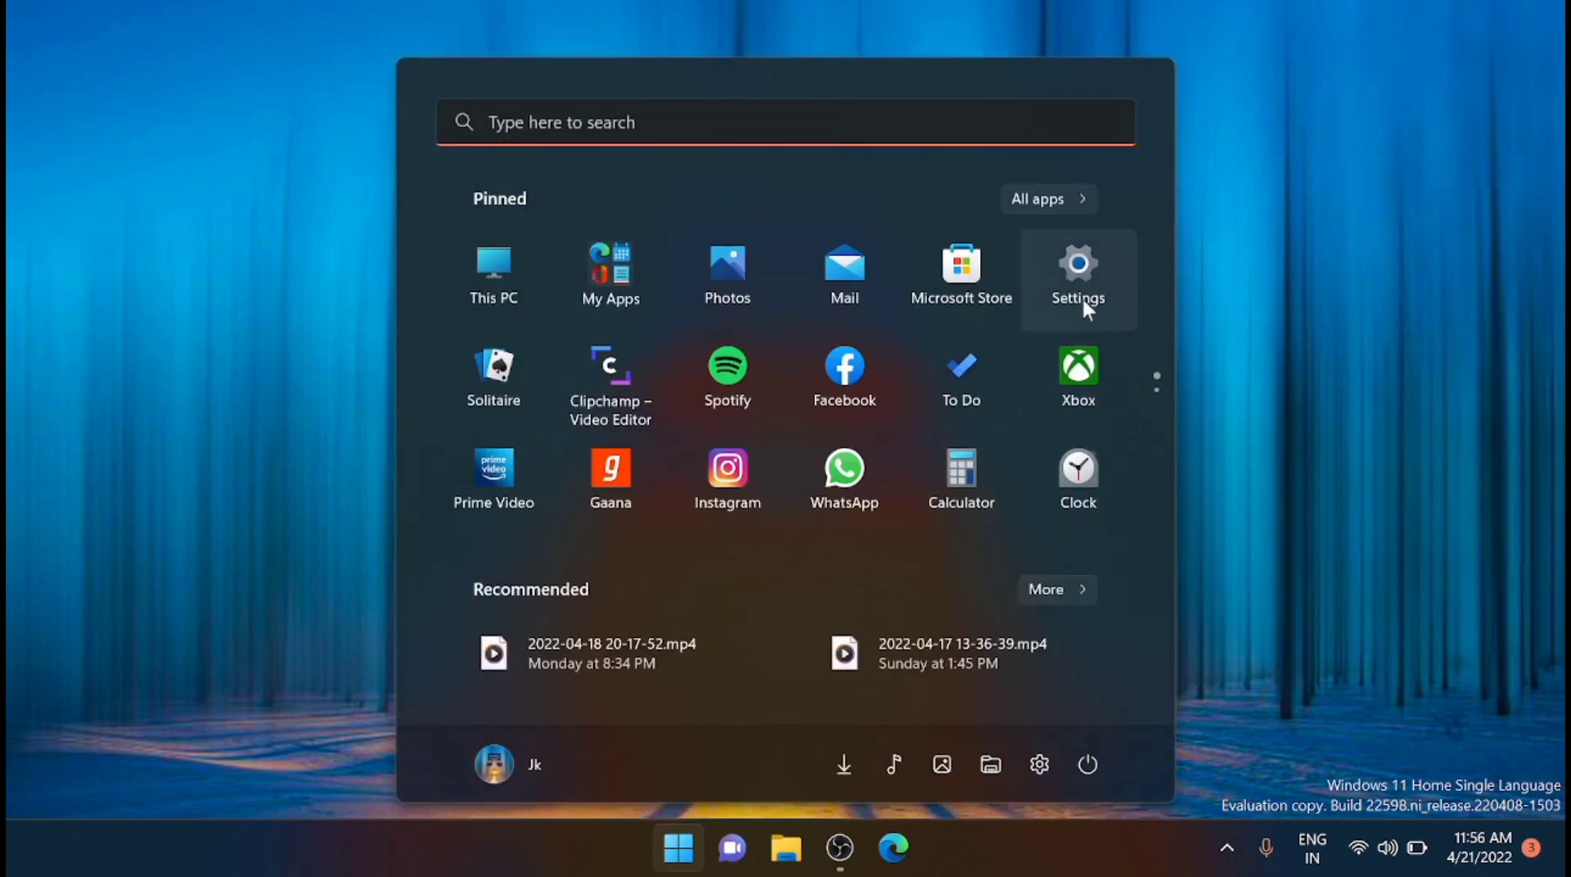
{"action": "left_click", "coordinate": [1079, 276]}
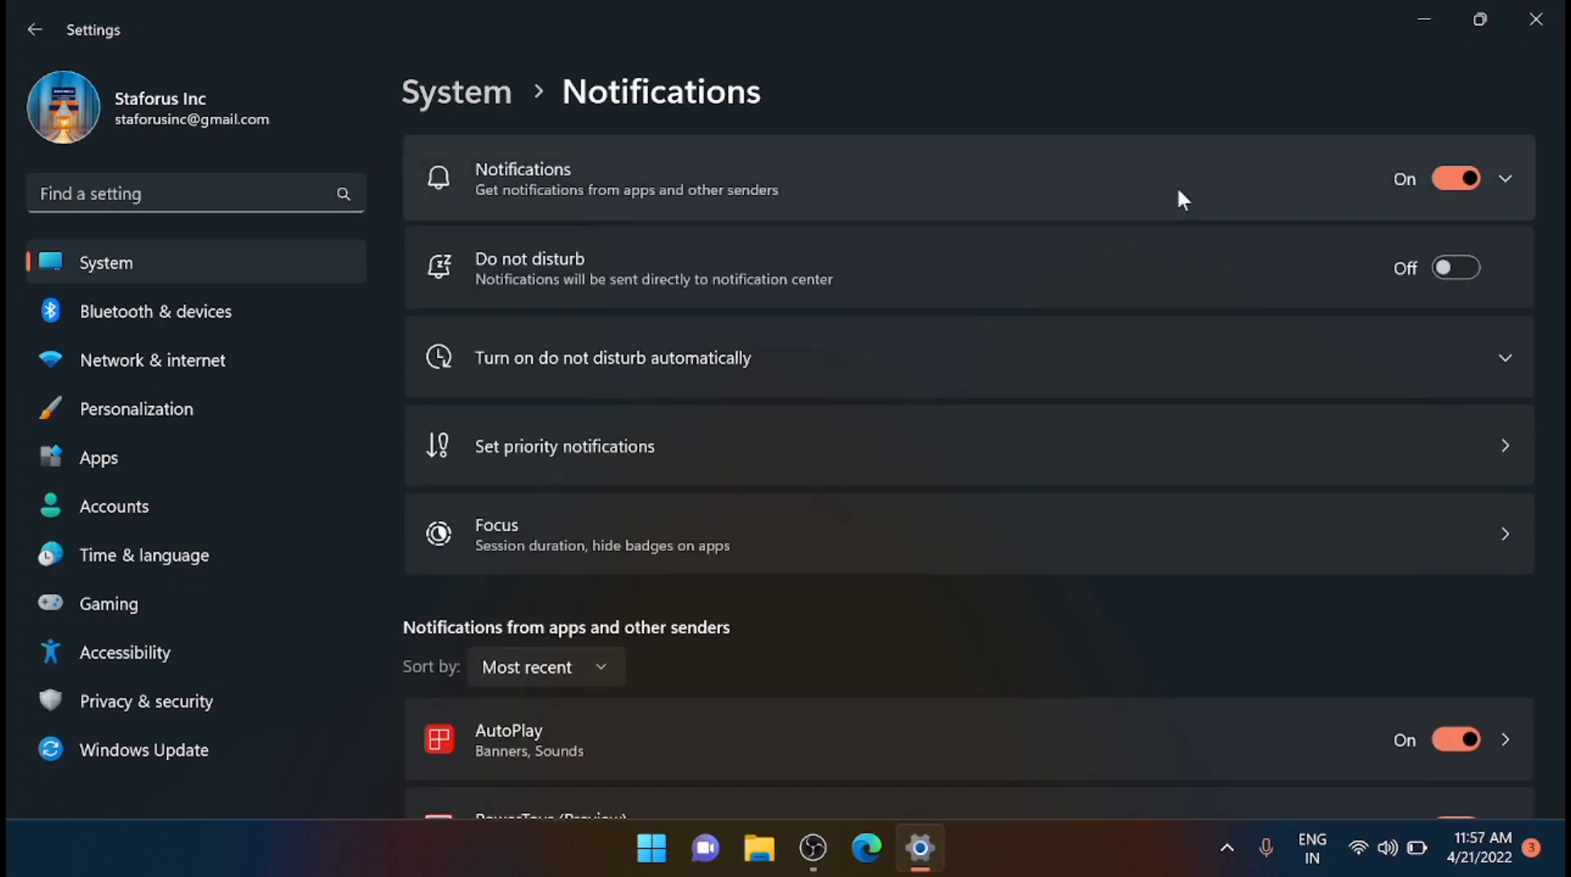
{"action": "left_click", "coordinate": [1503, 178]}
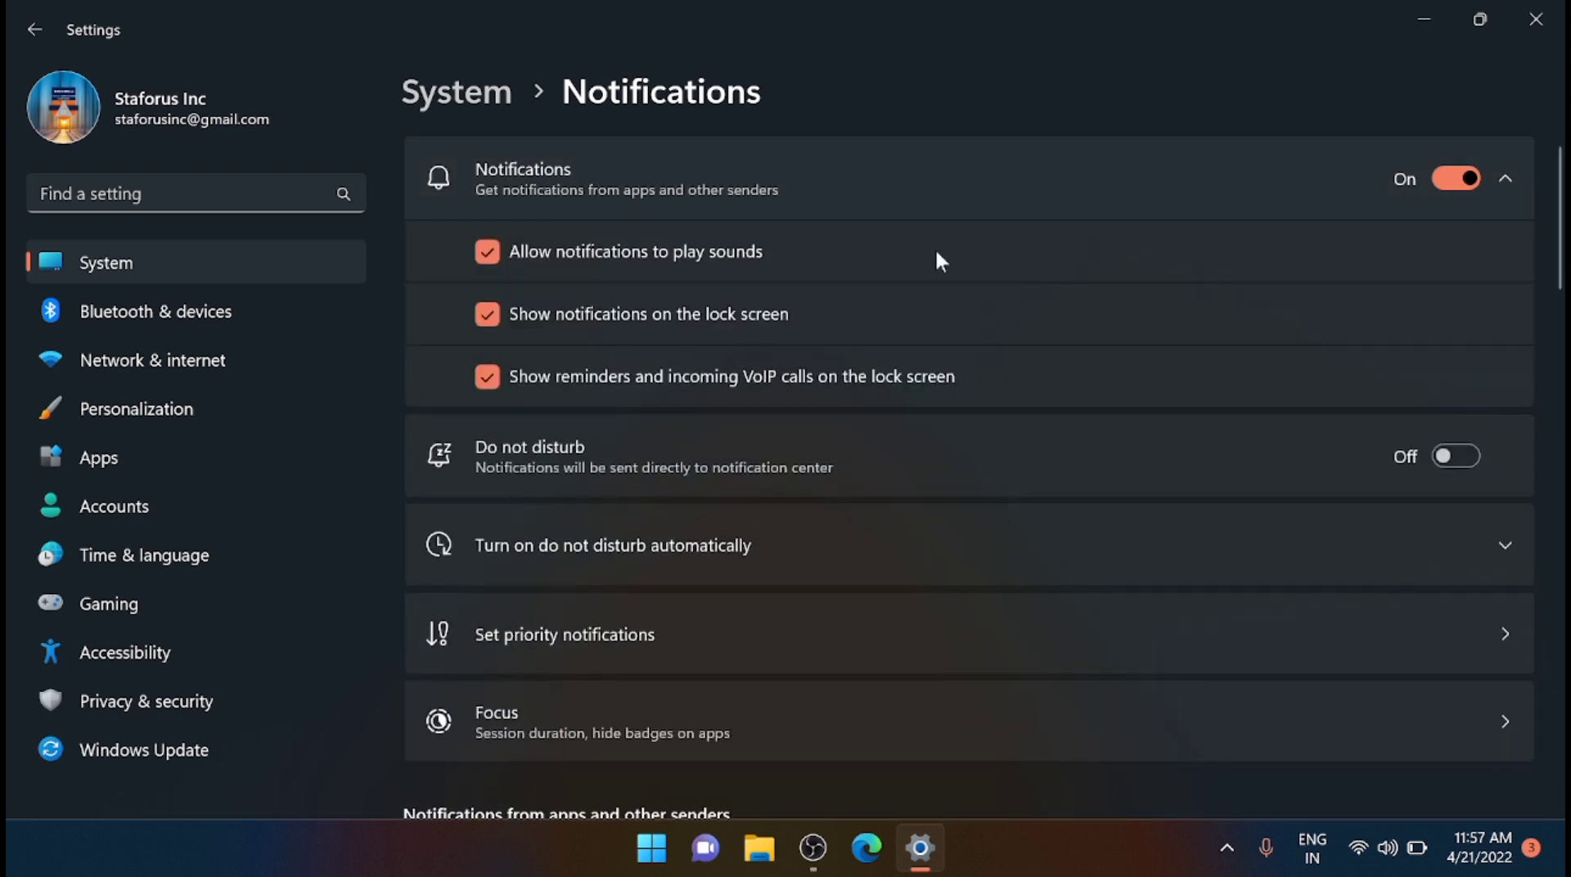
{"action": "mouse_move", "coordinate": [669, 311]}
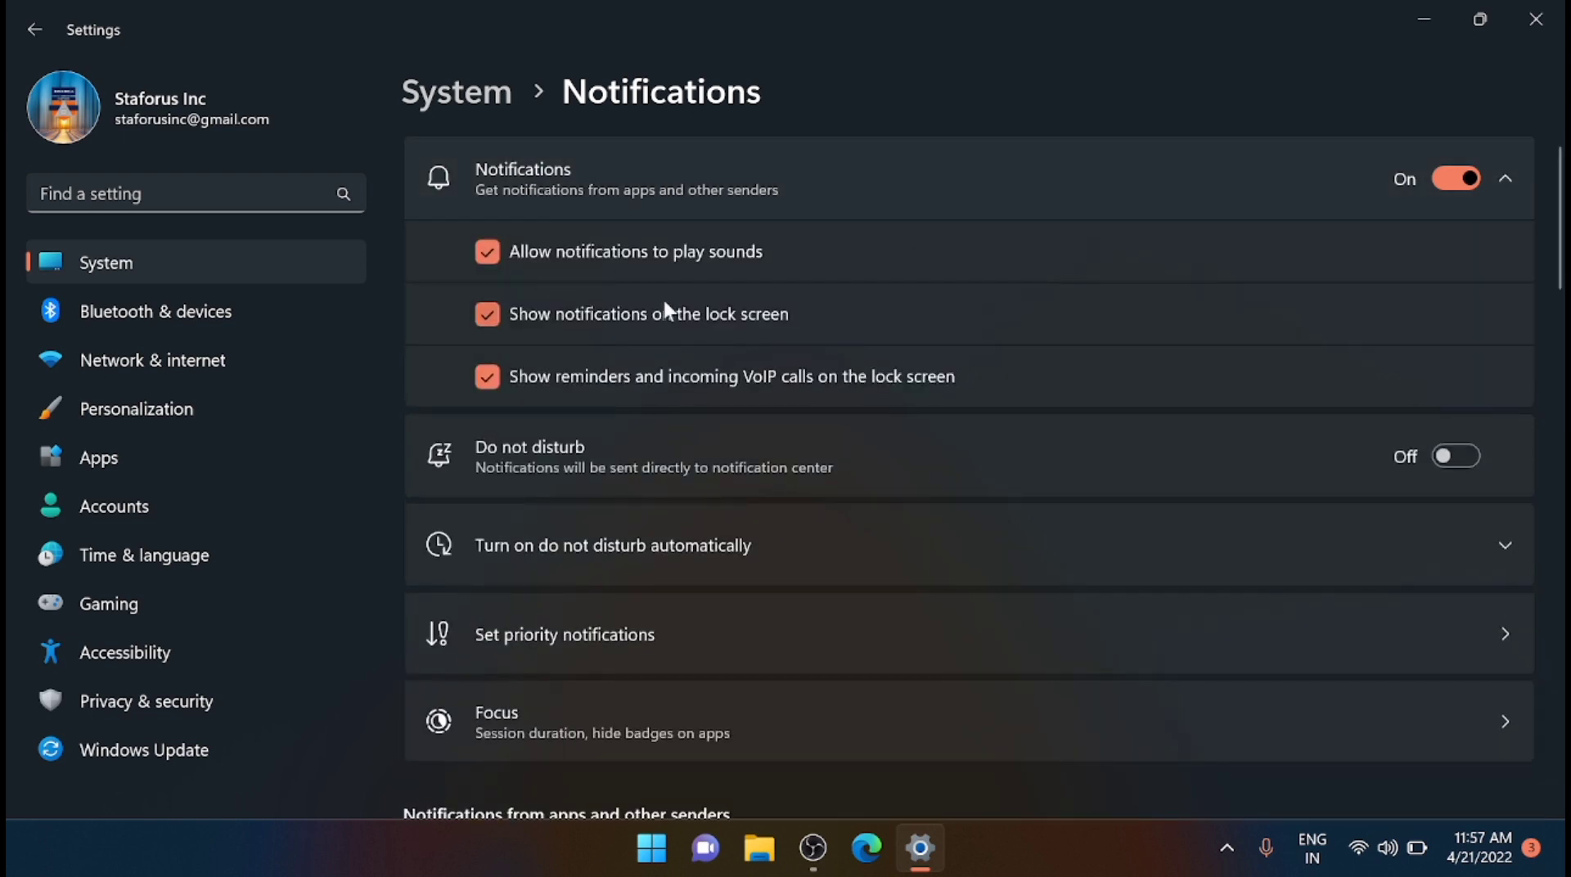
{"action": "mouse_move", "coordinate": [883, 272]}
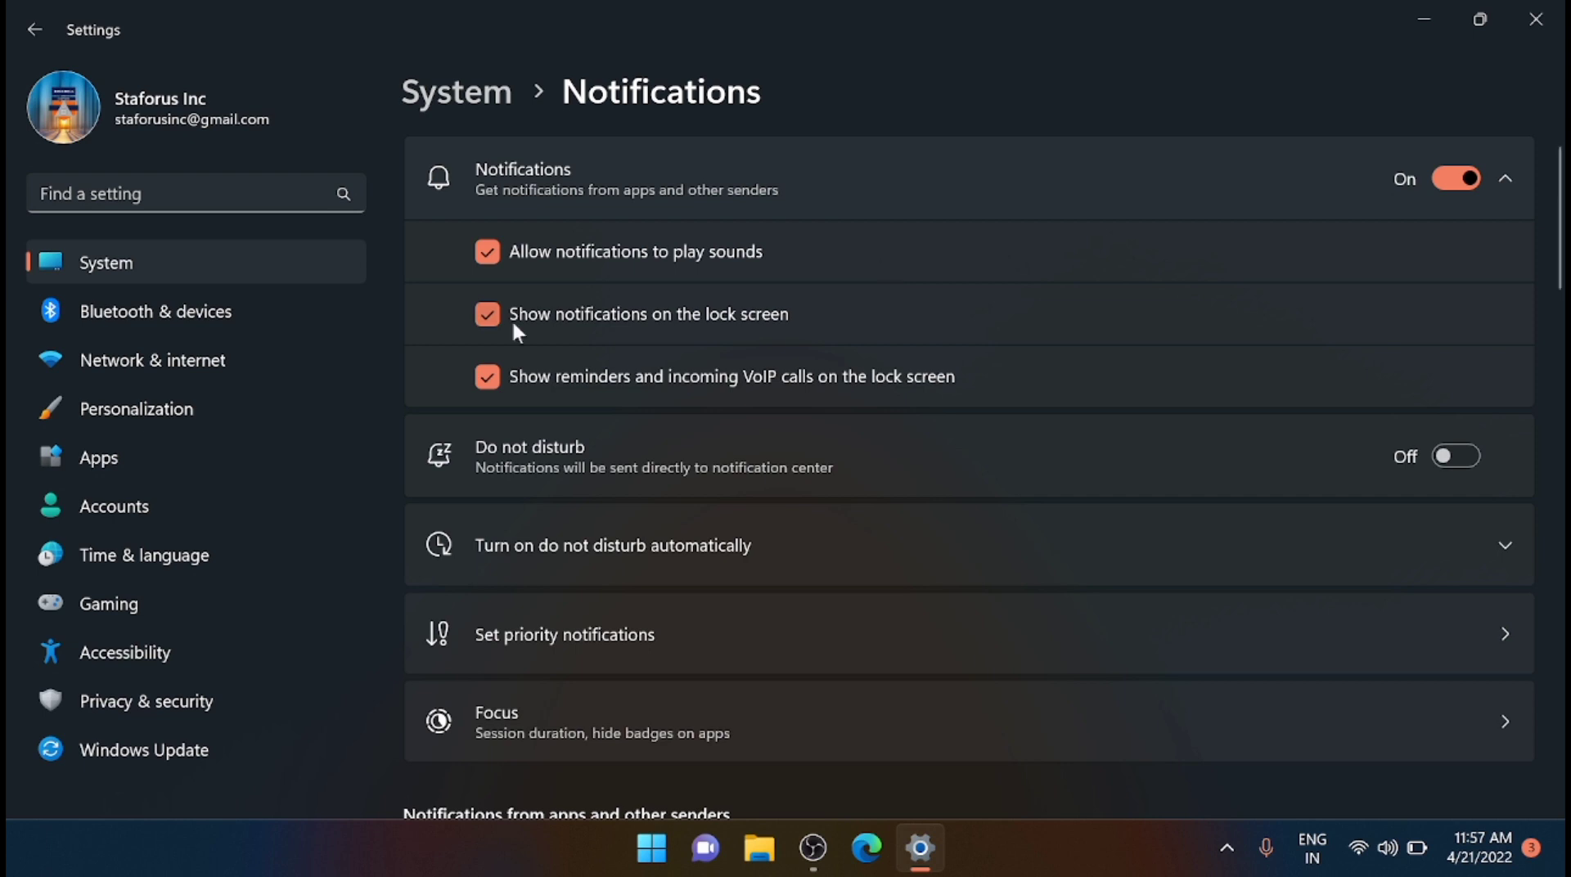
{"action": "mouse_move", "coordinate": [549, 324]}
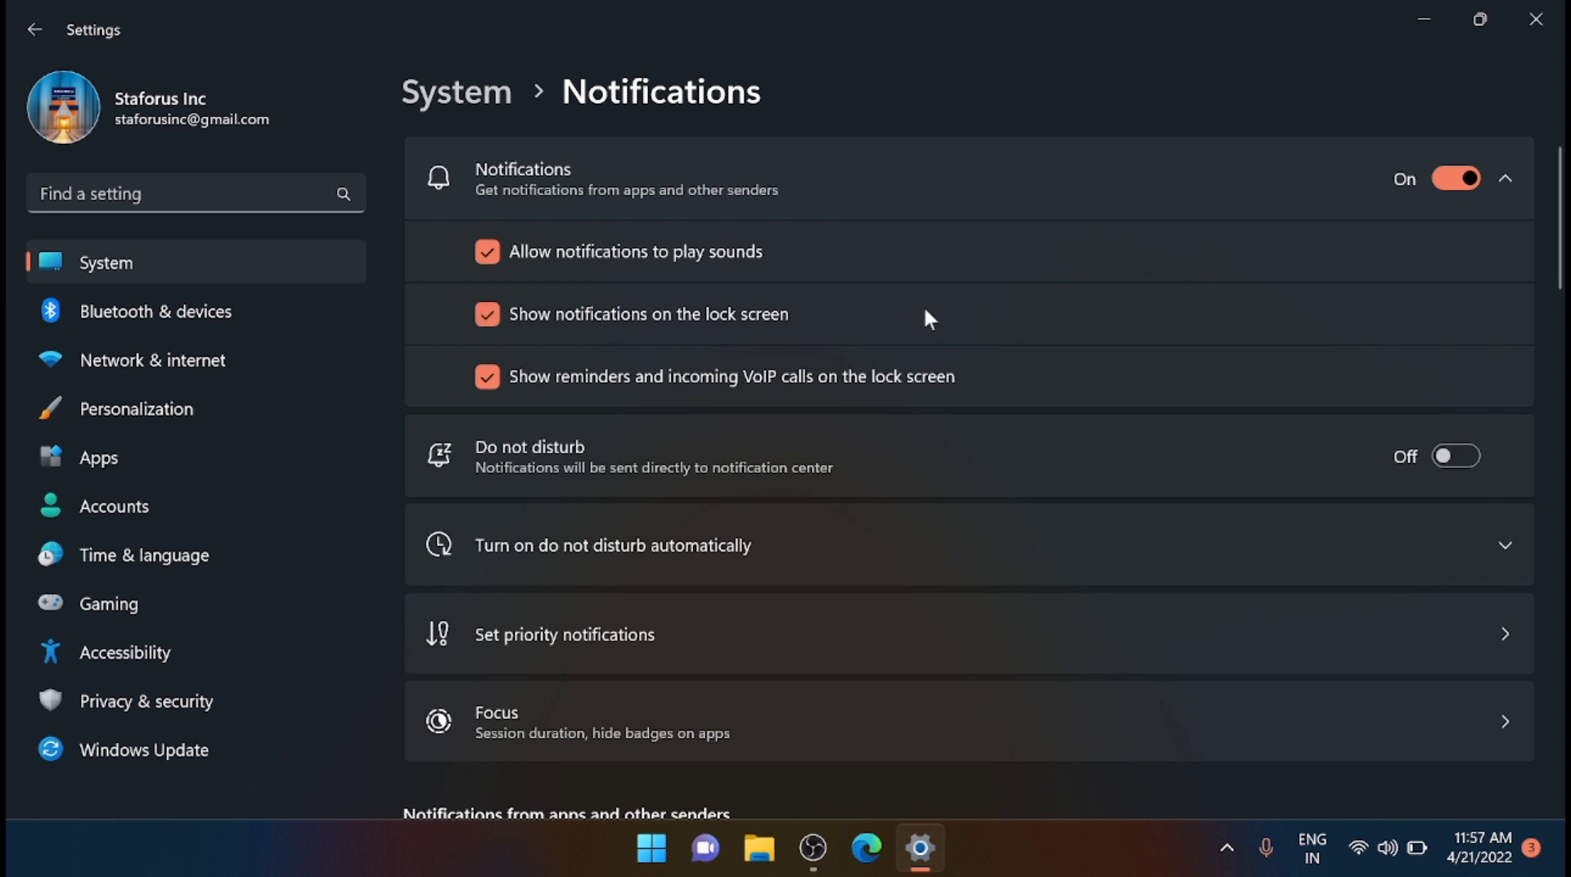
{"action": "mouse_move", "coordinate": [717, 406]}
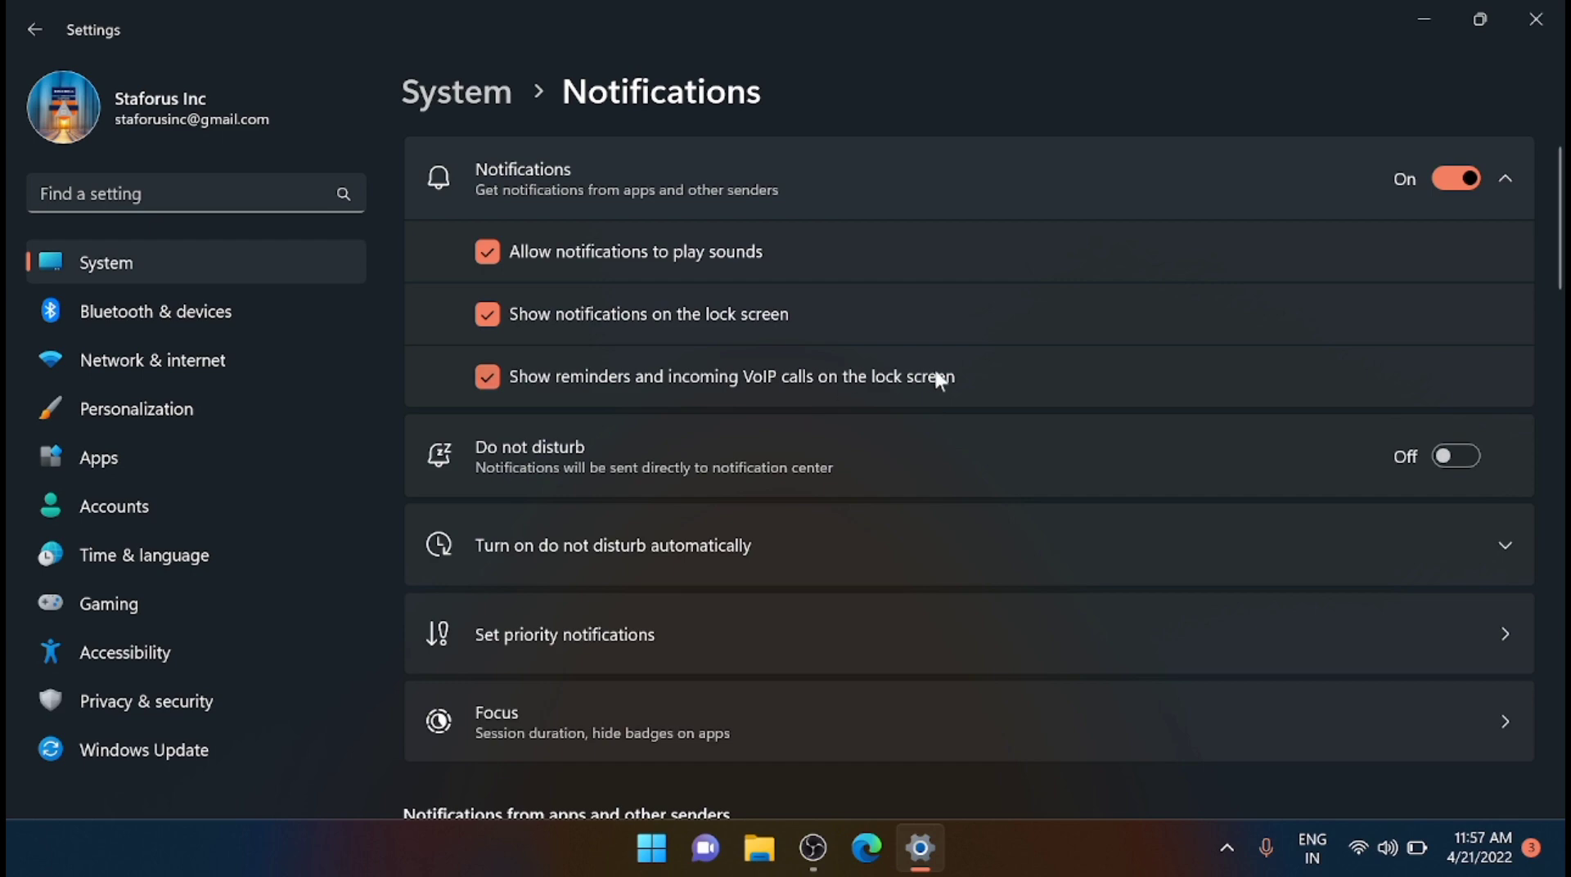
{"action": "mouse_move", "coordinate": [1539, 18]}
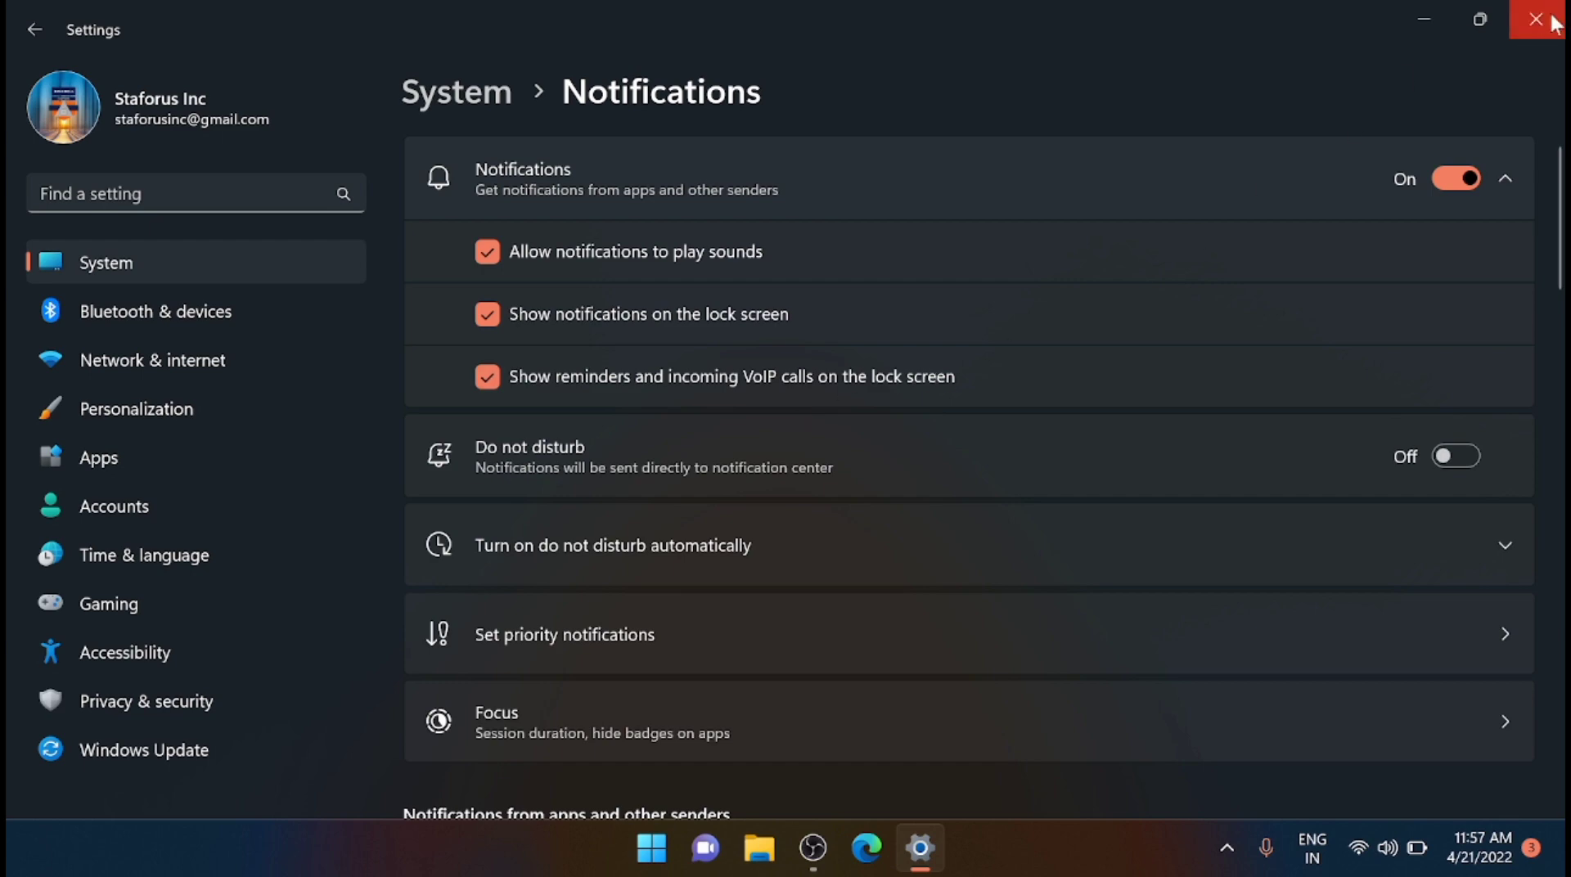
Close Windows Settings after reviewing the three notification checkboxes.
{"action": "left_click", "coordinate": [1545, 19]}
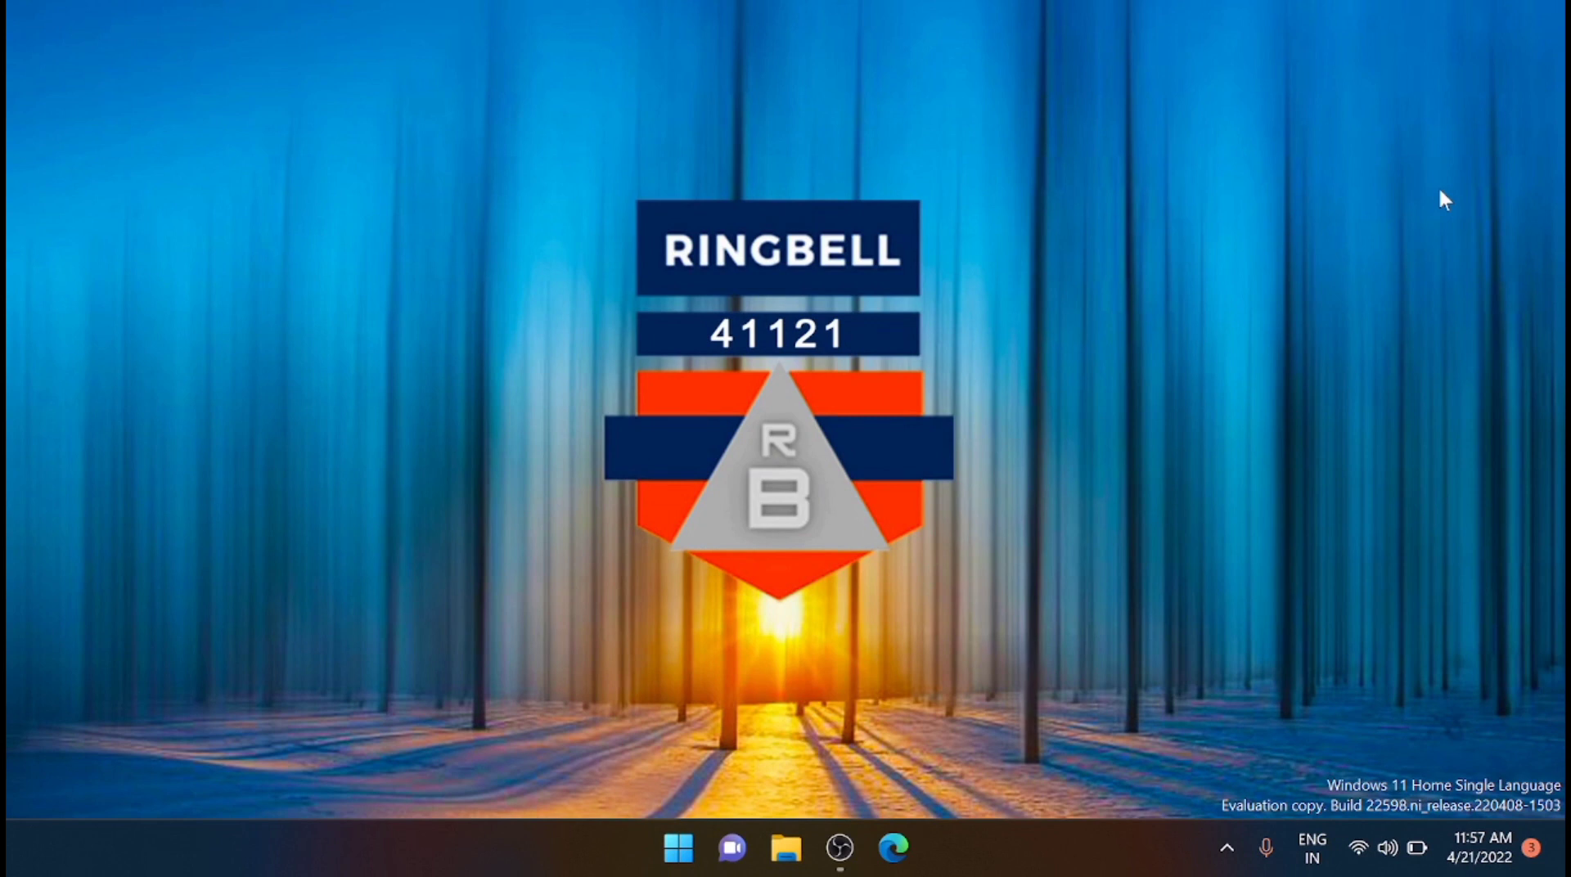